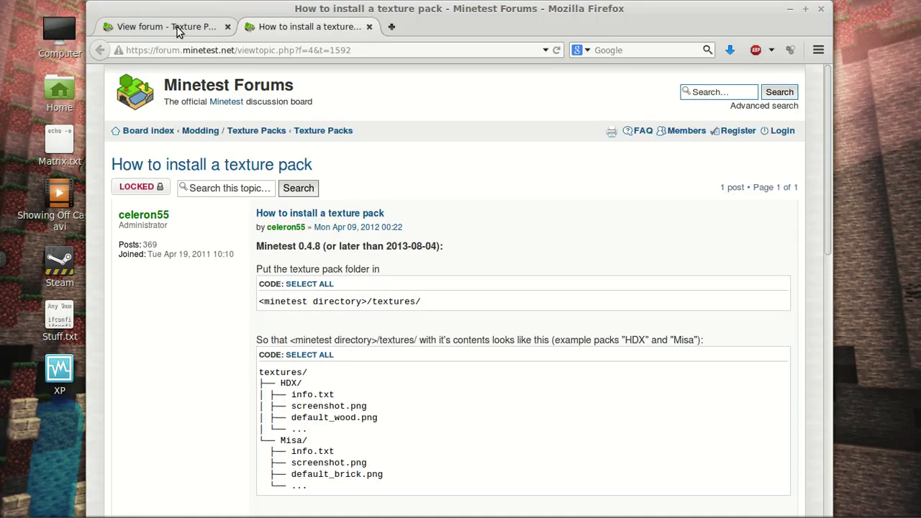
Return to the Texture Packs forum tab and browse its topic list
click(166, 26)
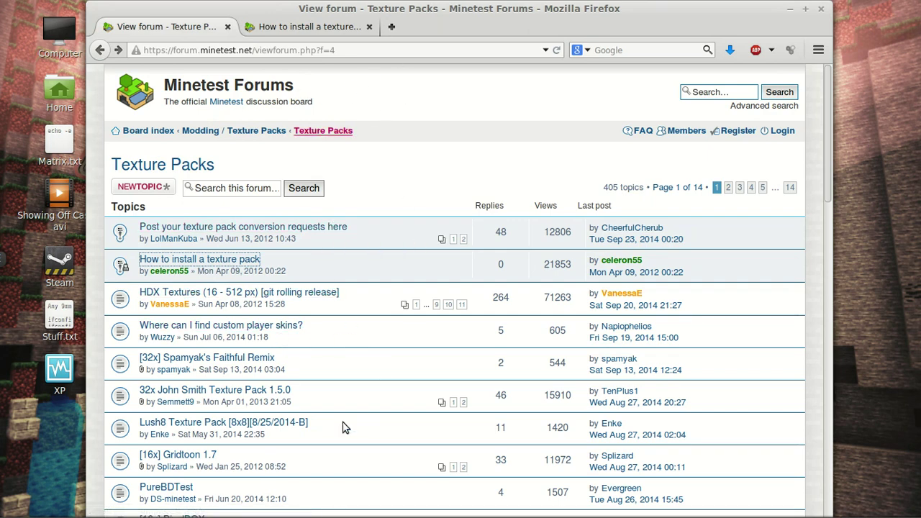
scroll(down, 3)
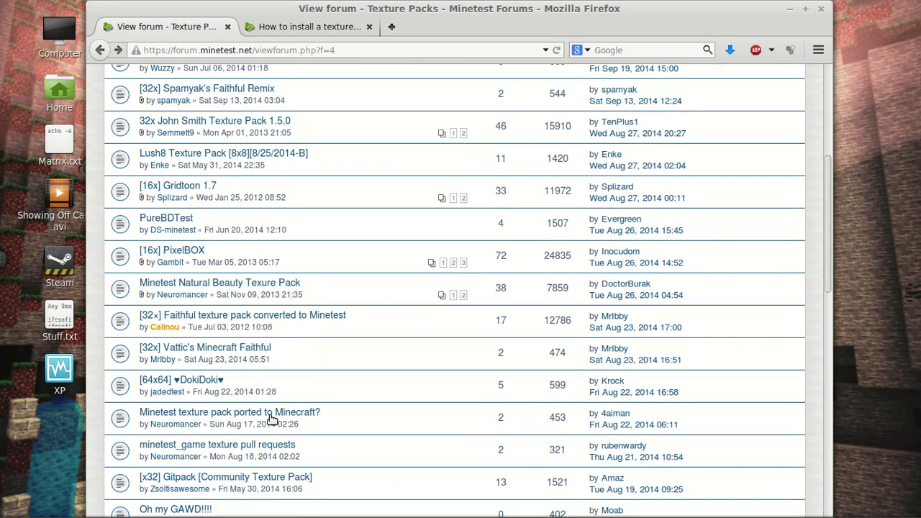
scroll(down, 3)
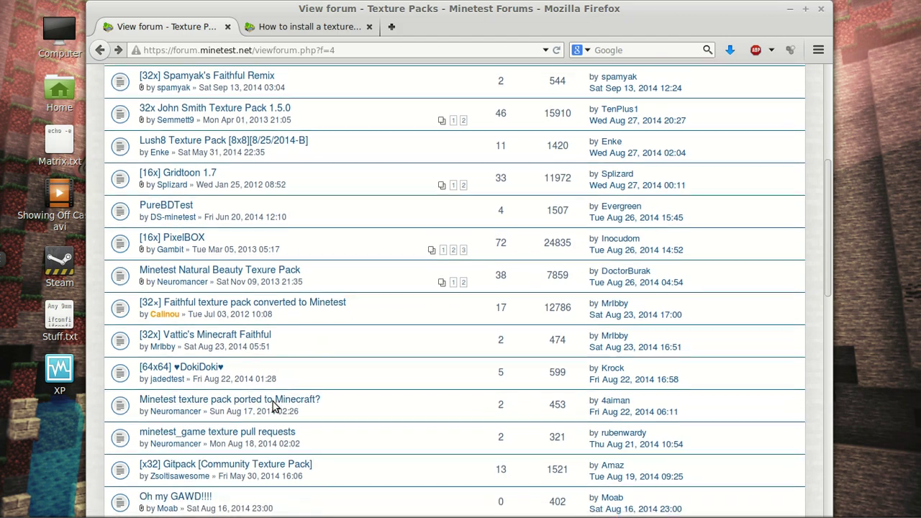
scroll(down, 3)
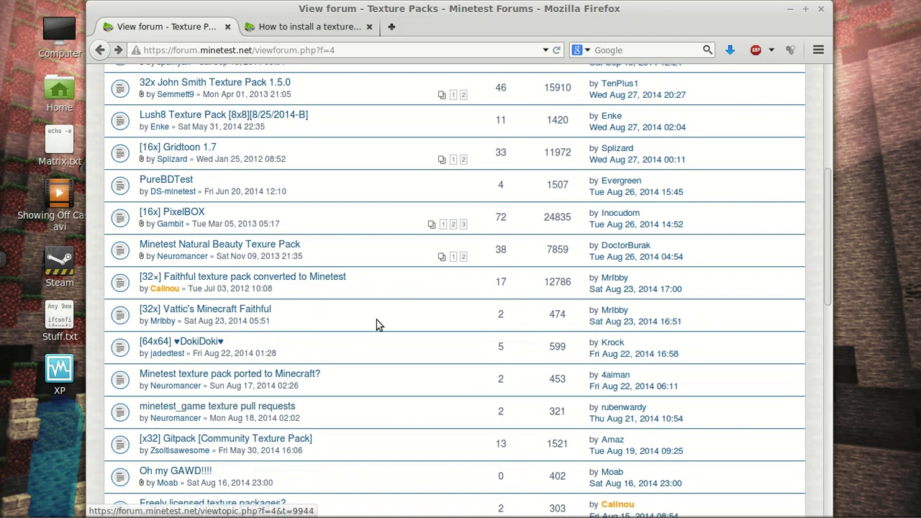
scroll(up, 3)
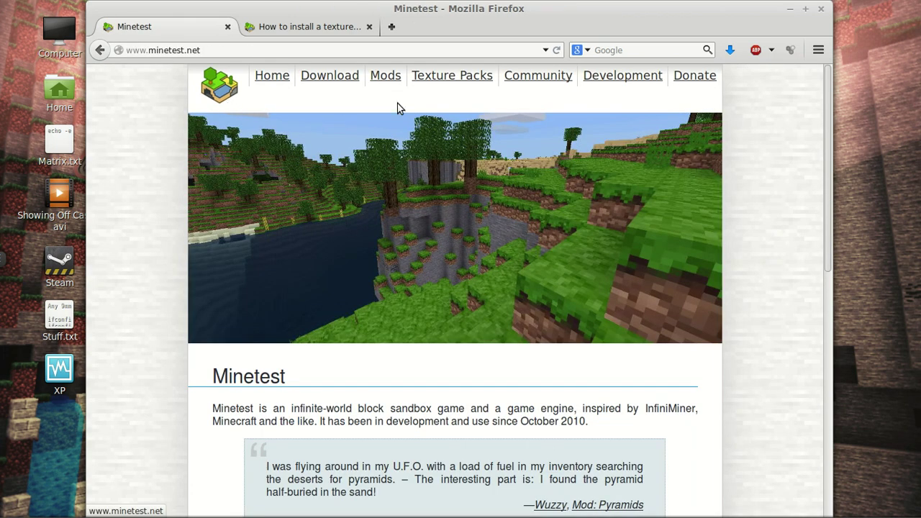
mouse_move(425, 128)
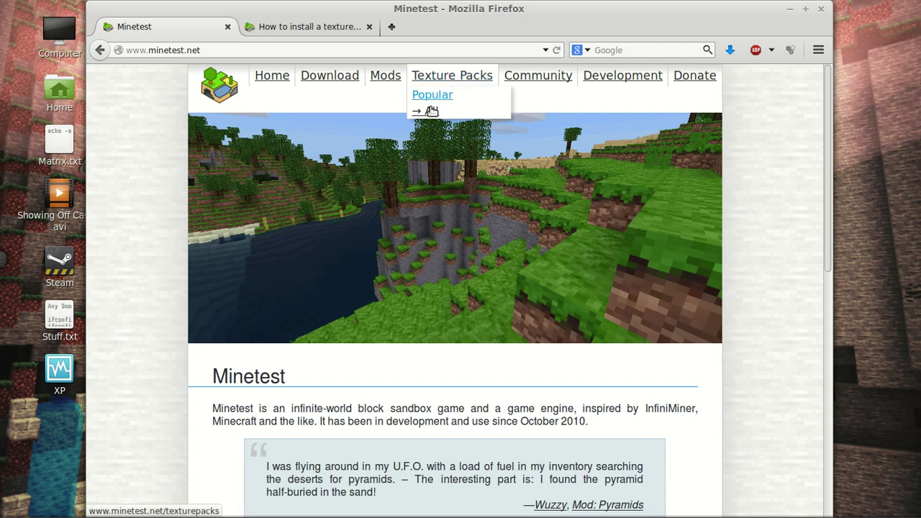
From minetest.net's Texture Packs menu choose All, then scroll through the forum topics
click(425, 110)
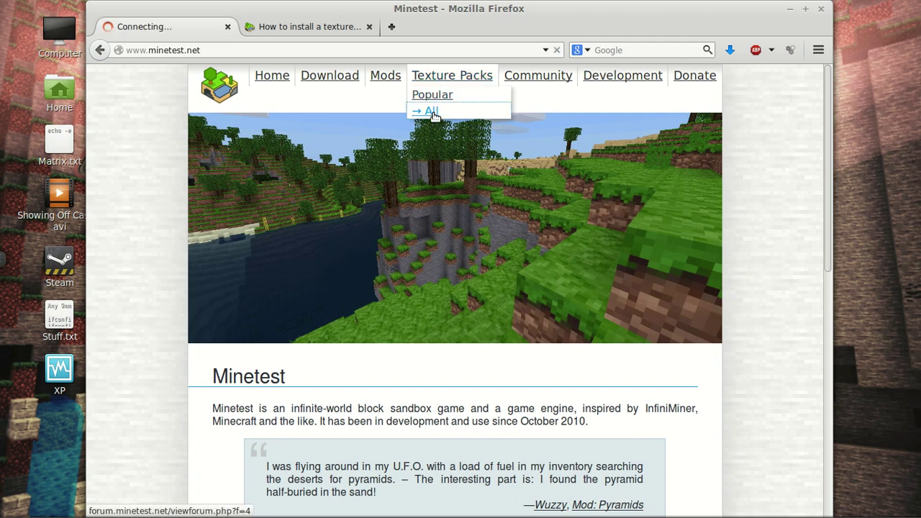
click(428, 110)
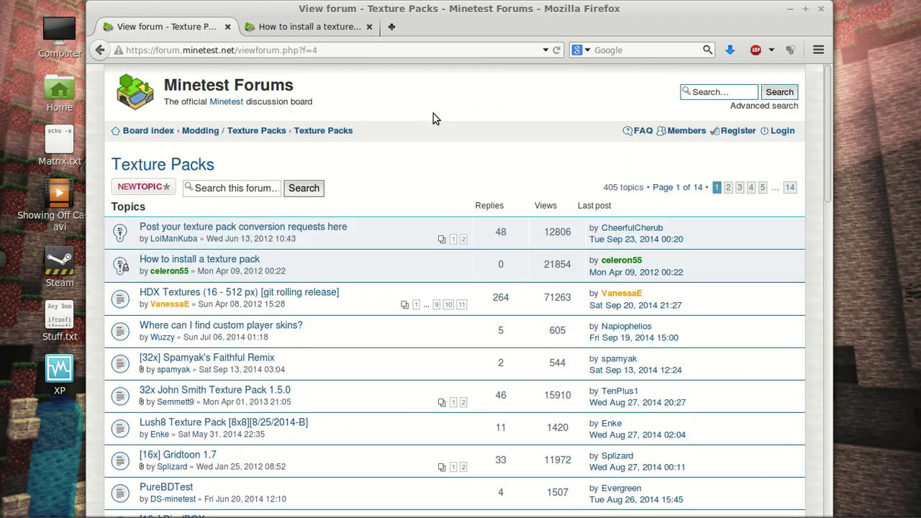
scroll(down, 3)
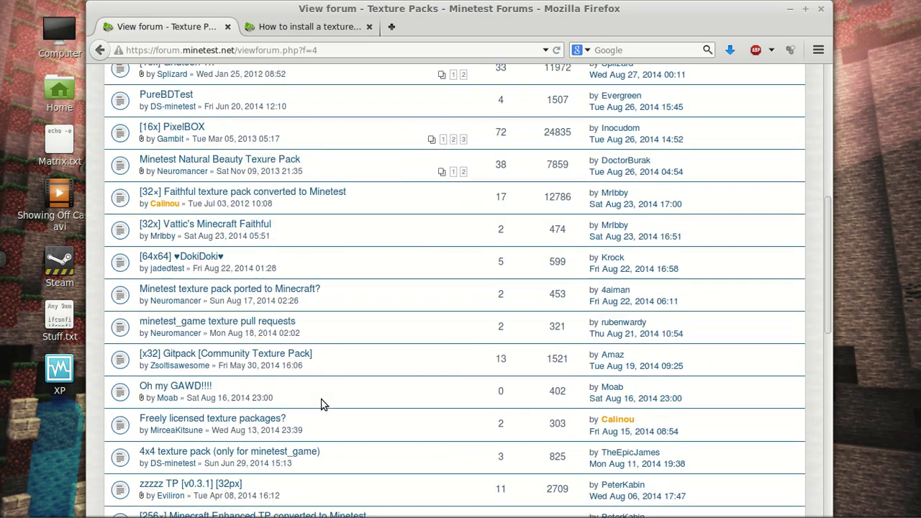
scroll(down, 3)
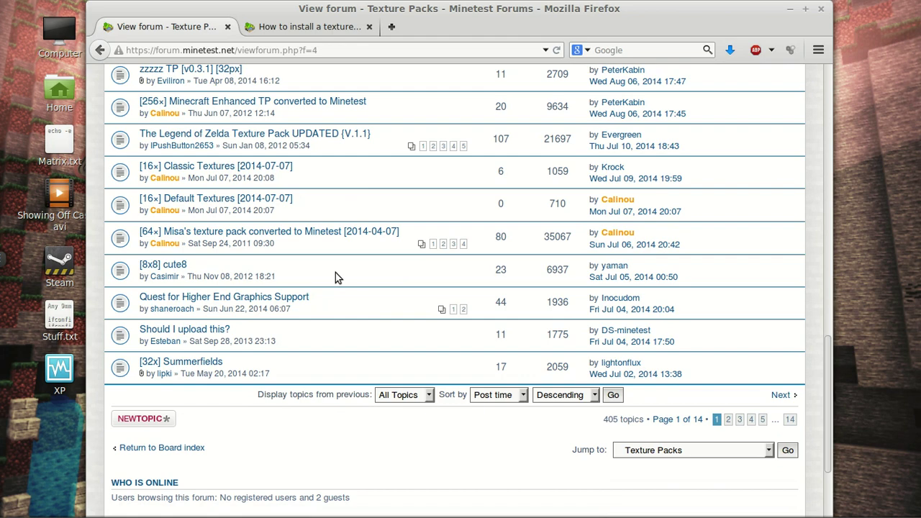
mouse_move(342, 296)
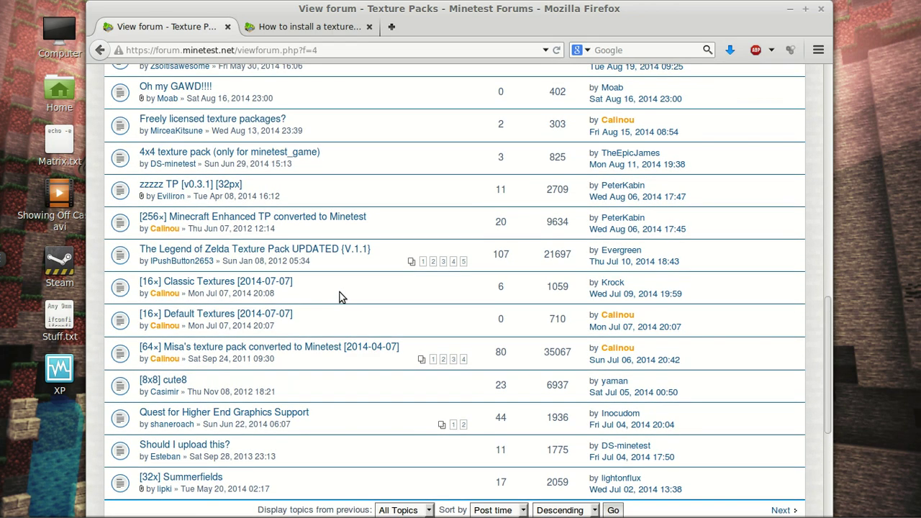
scroll(up, 3)
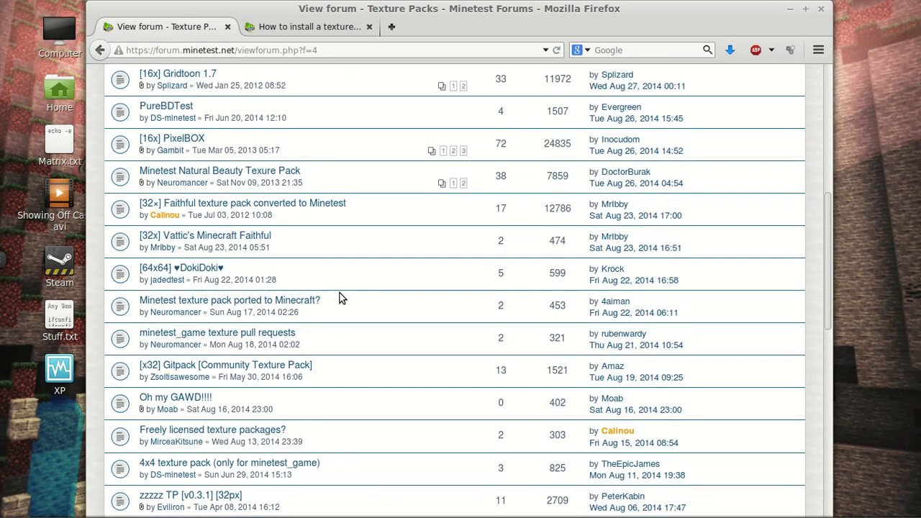
scroll(up, 3)
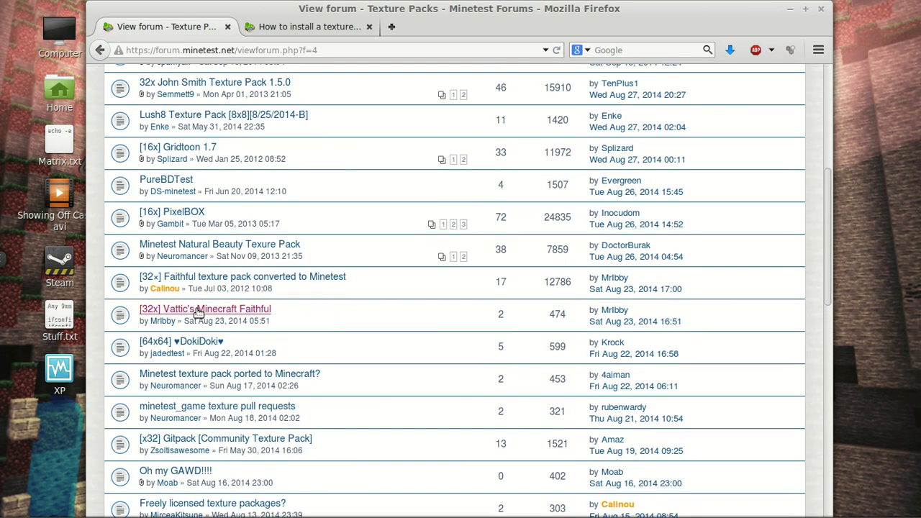
Open '[32x] Vattic's Minecraft Faithful' and read down to its Minetest 0.4.10 download link
click(206, 308)
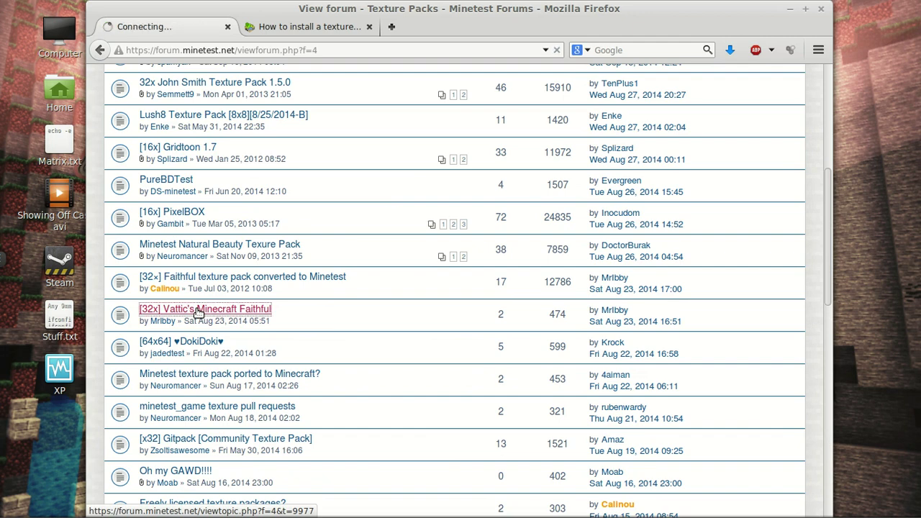
click(205, 309)
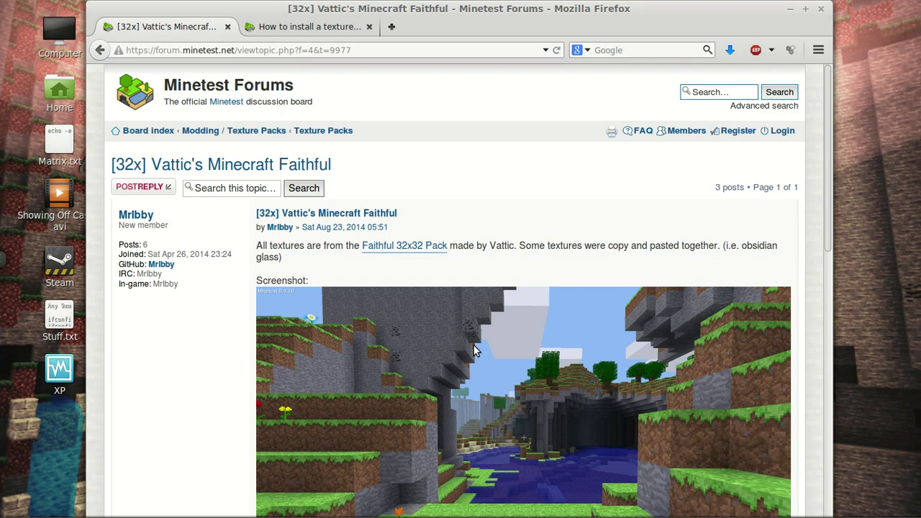
scroll(down, 3)
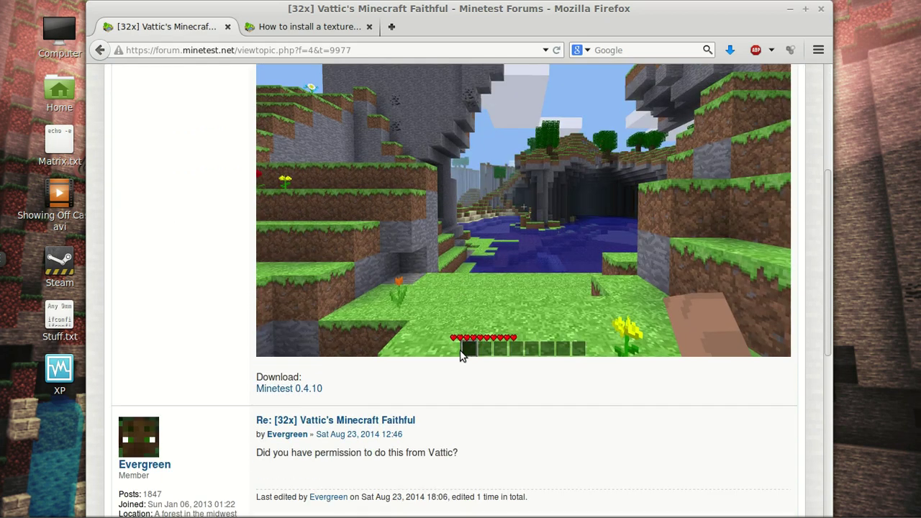
scroll(down, 3)
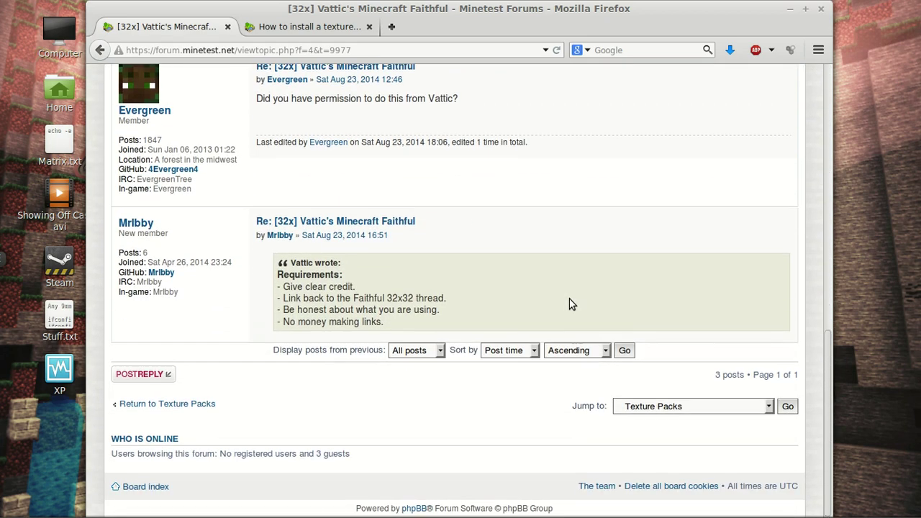
scroll(up, 3)
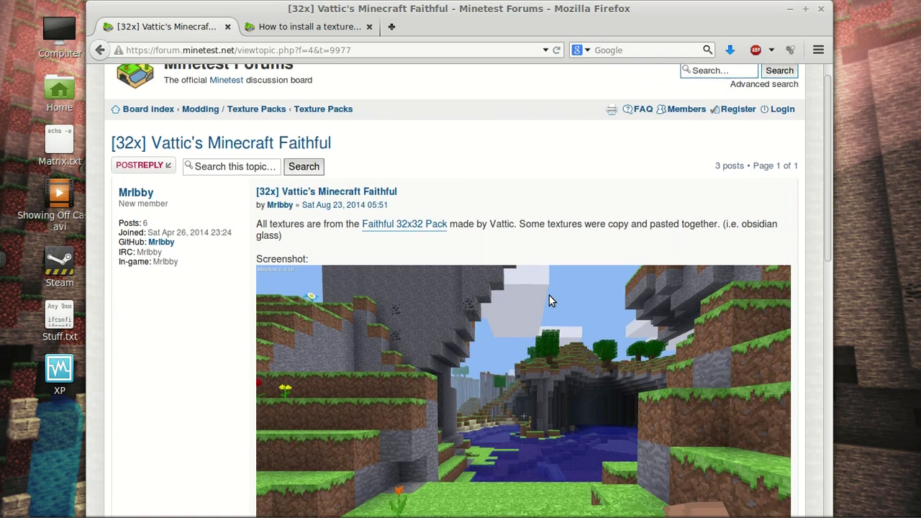
scroll(down, 3)
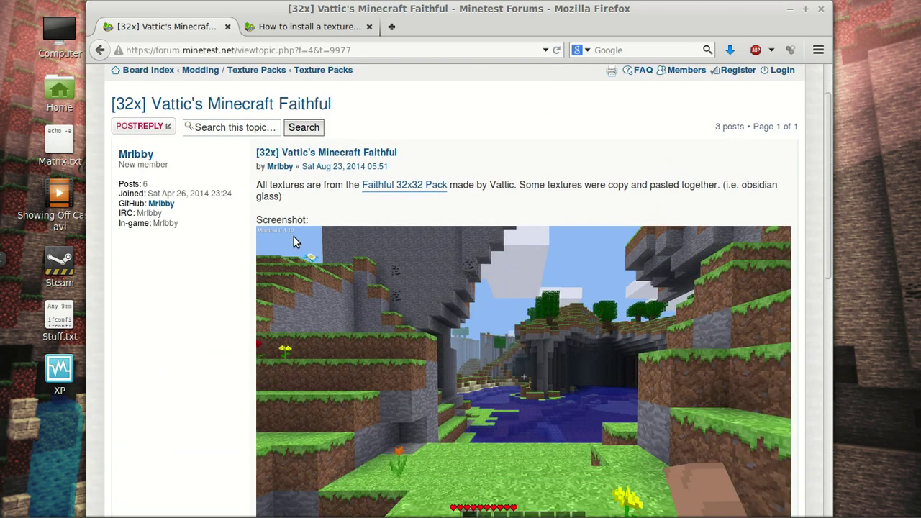
scroll(down, 3)
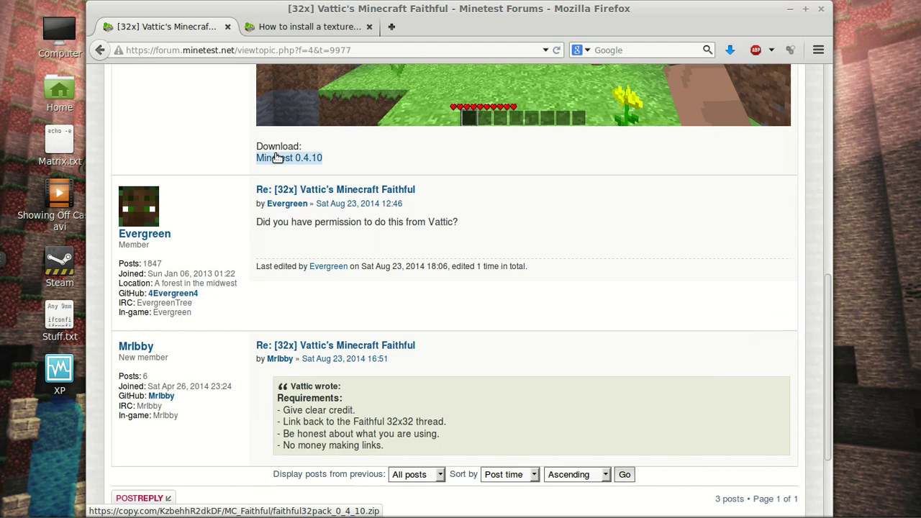
Download faithful32pack_0_4_10.zip and open it with Archive Manager
click(289, 157)
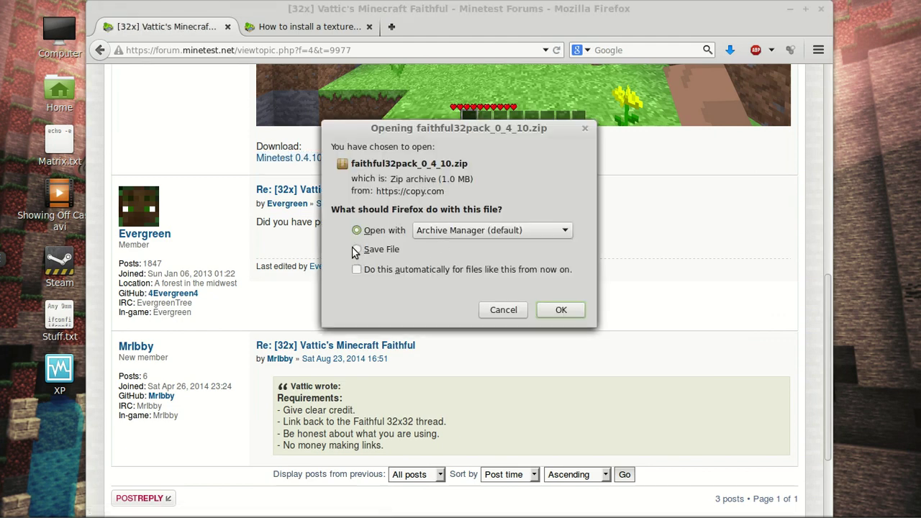
click(560, 310)
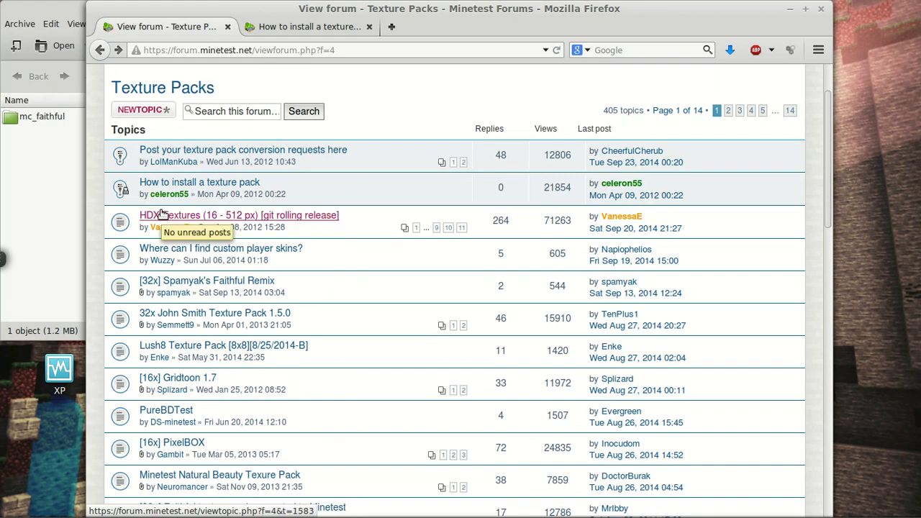
Open the HDX Textures topic and scroll through its first post
click(223, 215)
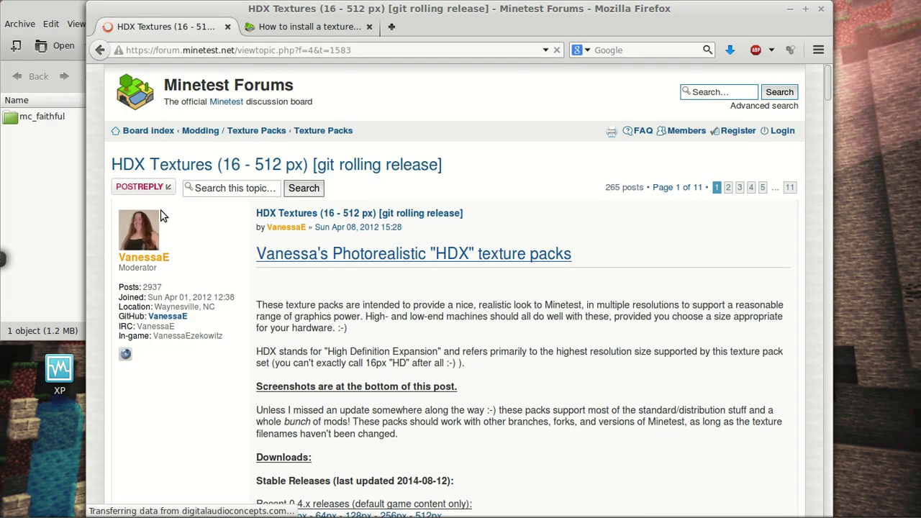
scroll(down, 3)
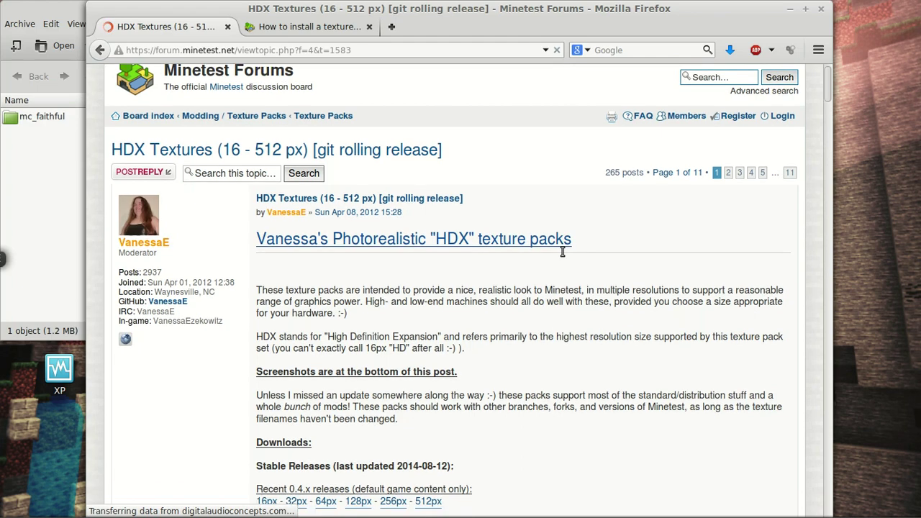
scroll(down, 3)
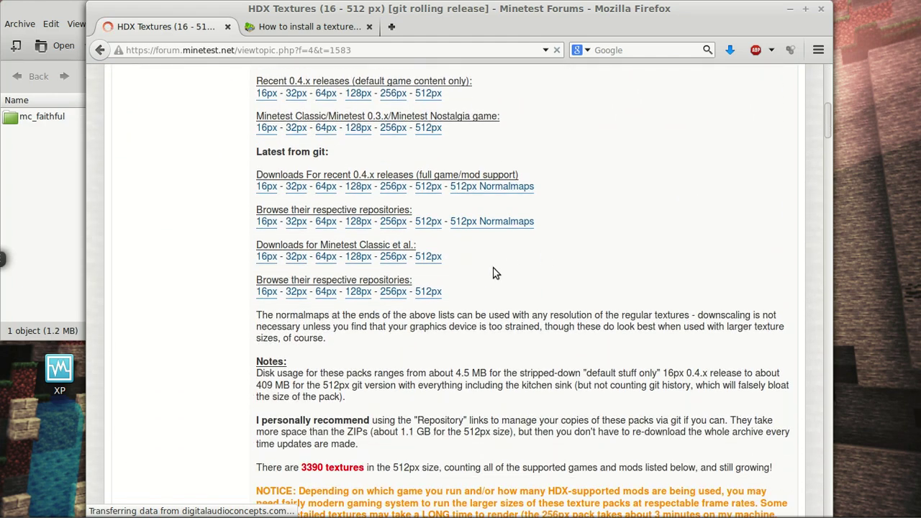
mouse_move(428, 292)
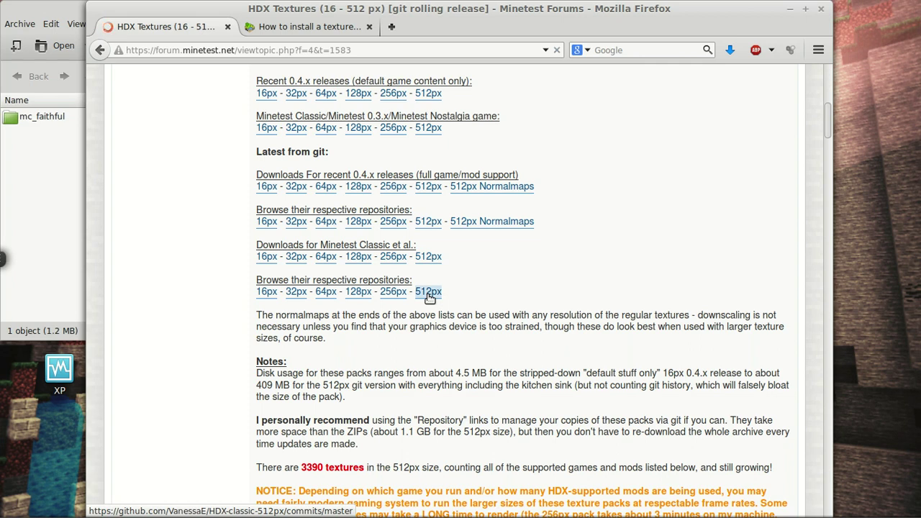
Read the 512px classic HDX repository, then bring up the Faithful archive and textures folder
click(429, 291)
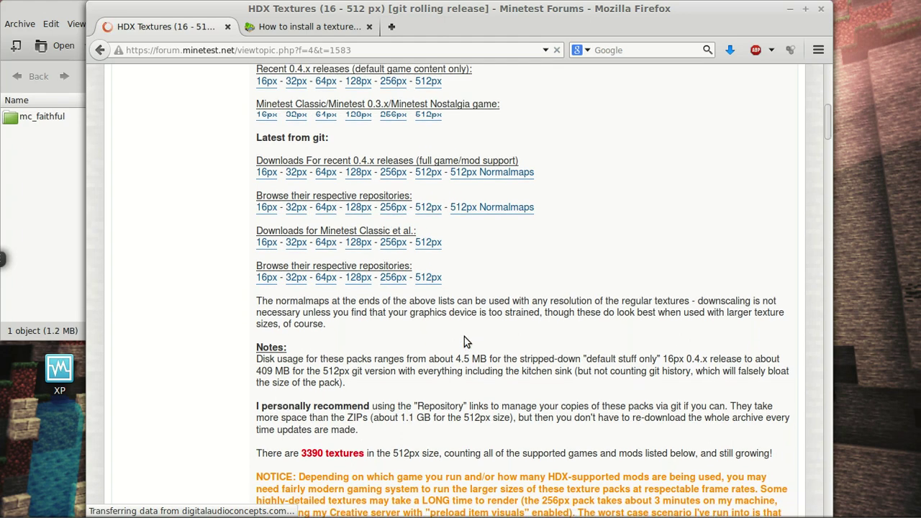
scroll(down, 3)
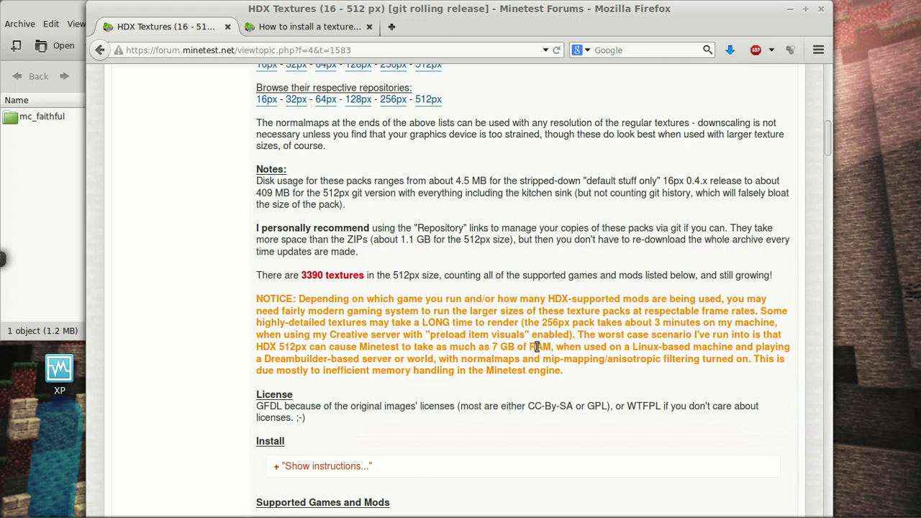
scroll(down, 3)
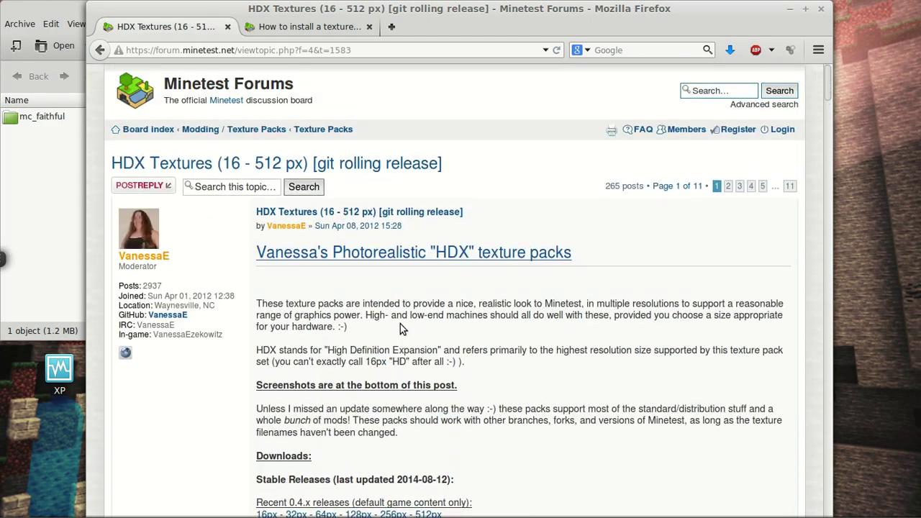
scroll(down, 3)
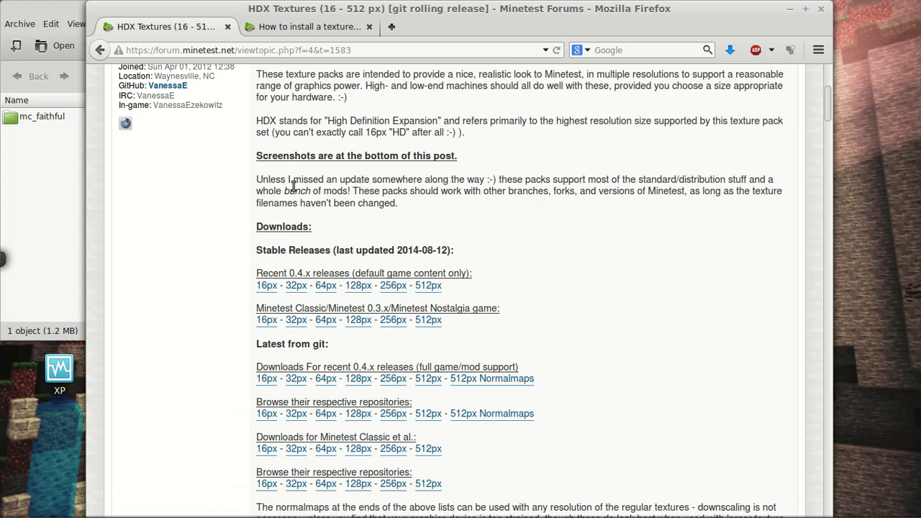
click(310, 27)
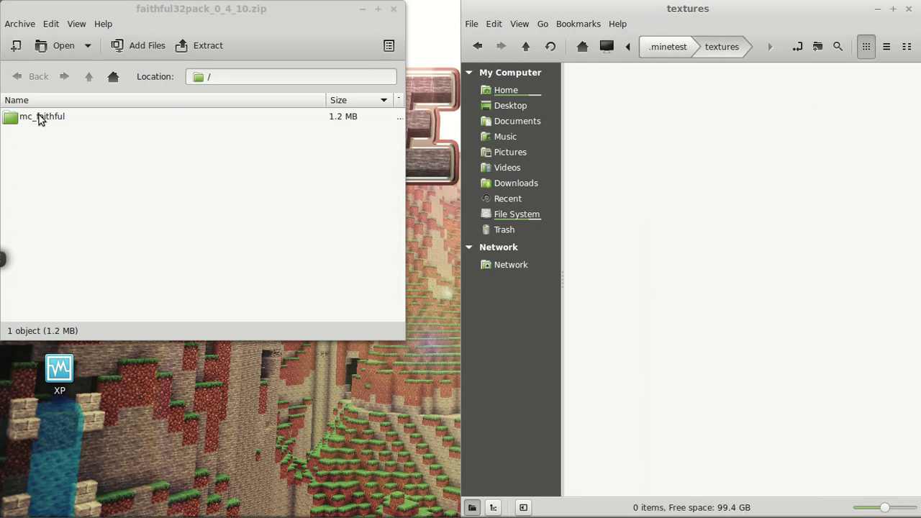
Extract mc_faithful into ~/.minetest/textures, close the archive, and launch Minetest
click(41, 116)
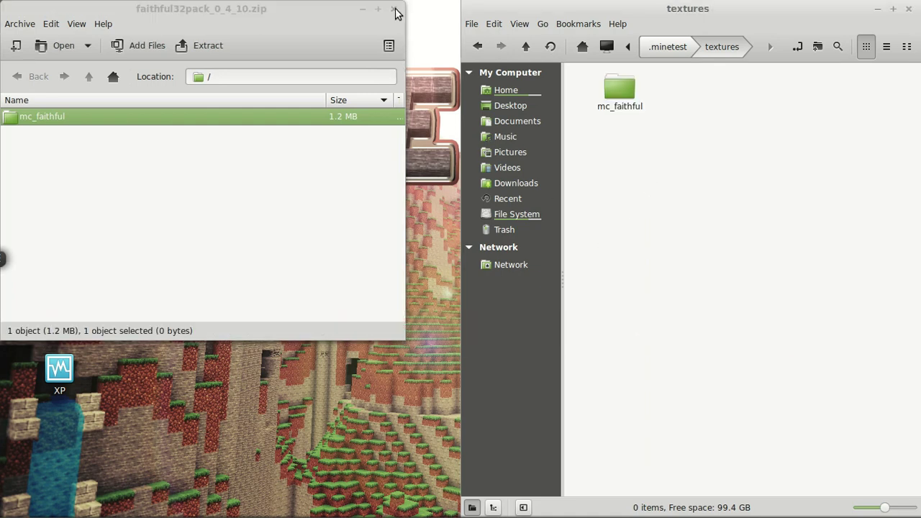
click(396, 9)
text(mio)
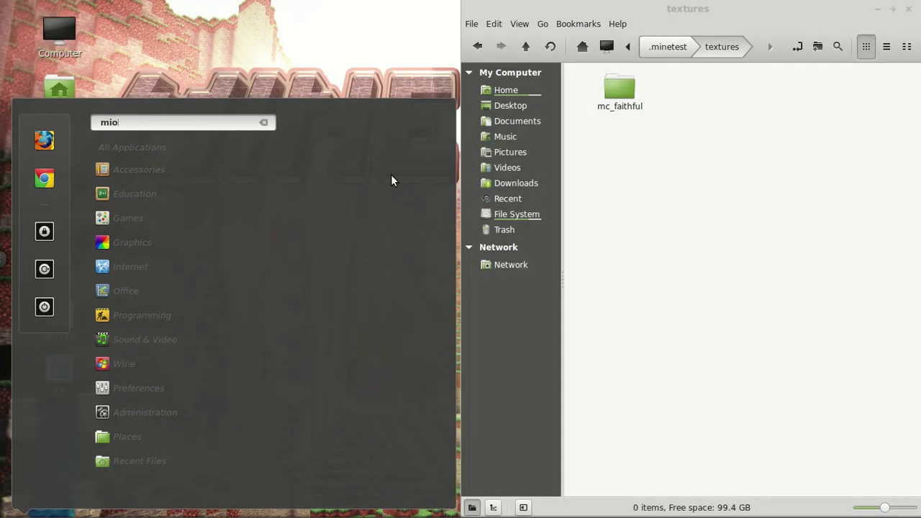
text(mine)
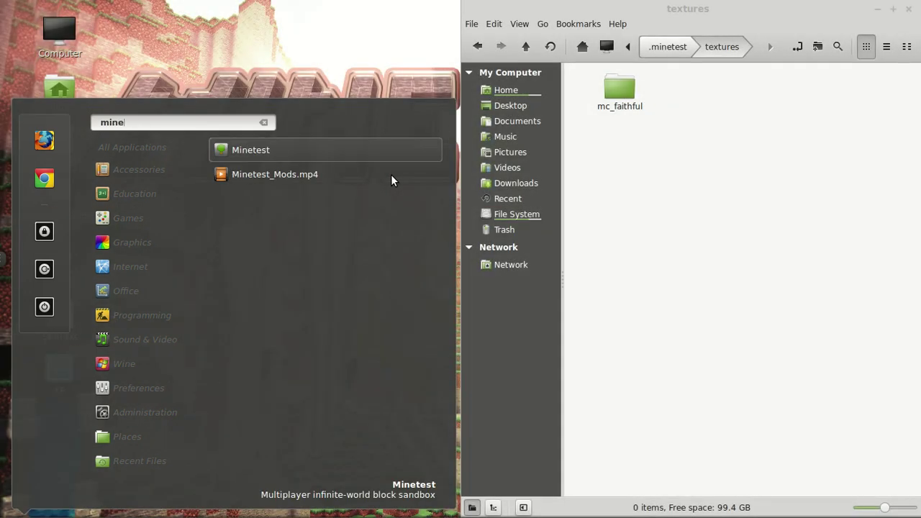
click(251, 150)
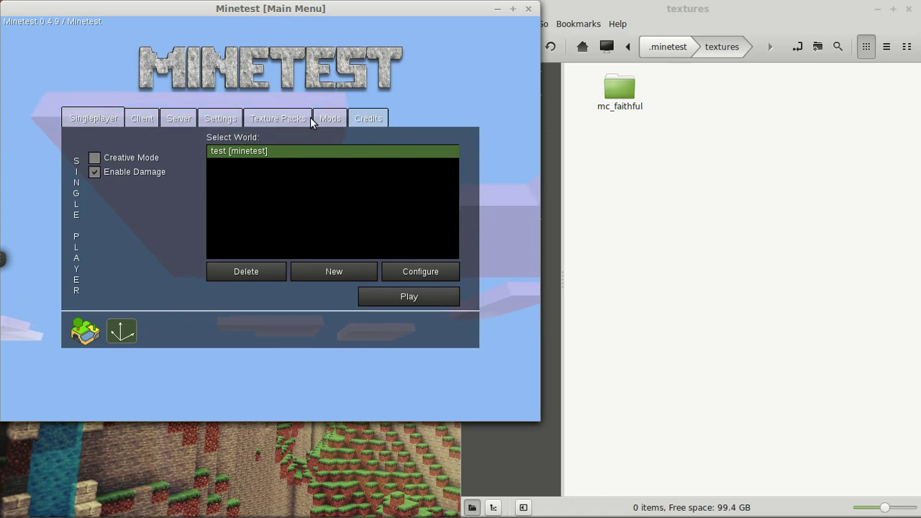
Select the mc_faithful texture pack and start the test world from Singleplayer
click(277, 118)
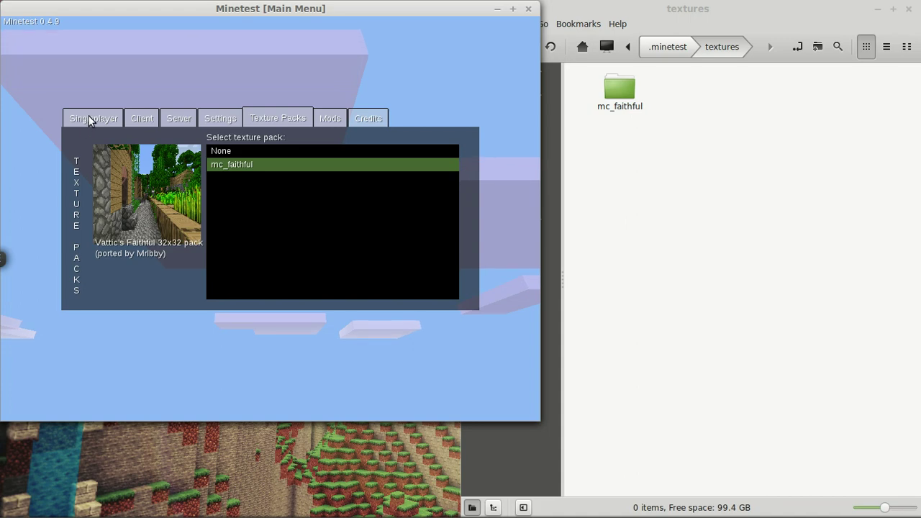
click(93, 118)
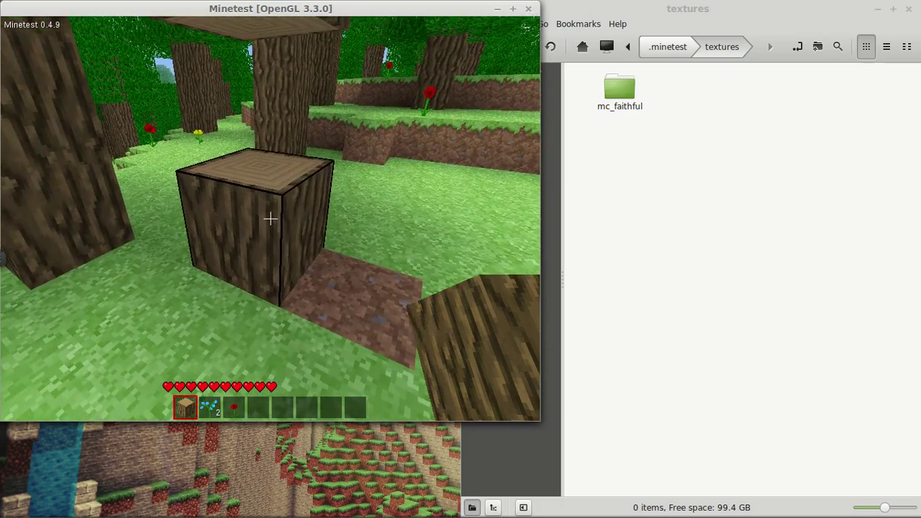
Exit the world to the main menu, replay it, then quit Minetest to the OS
key(Escape)
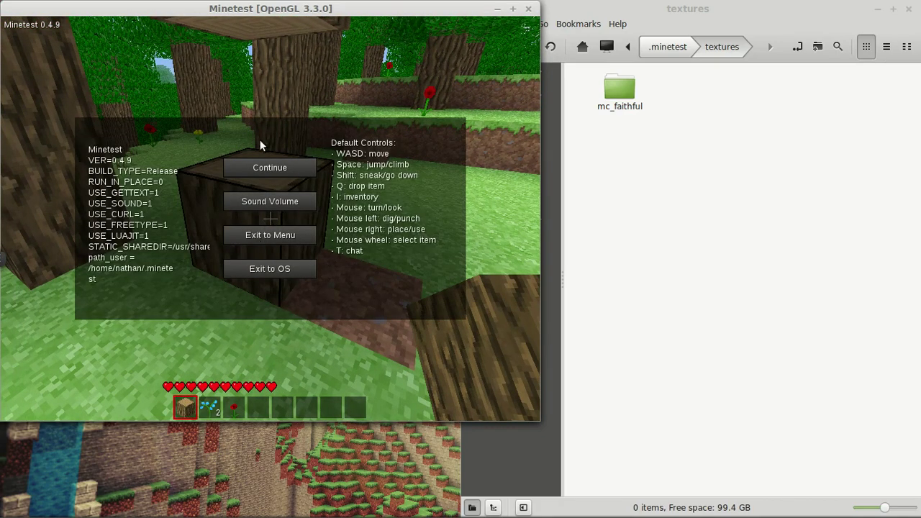
mouse_move(274, 217)
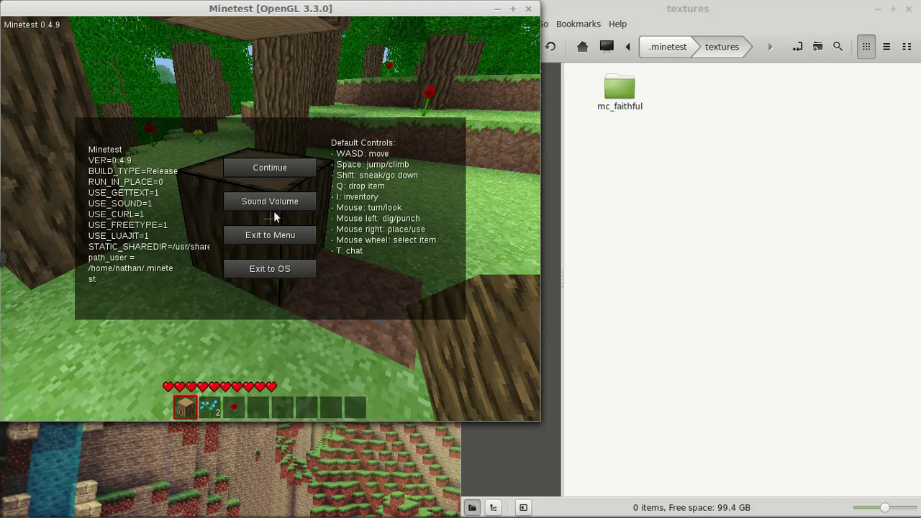
click(270, 235)
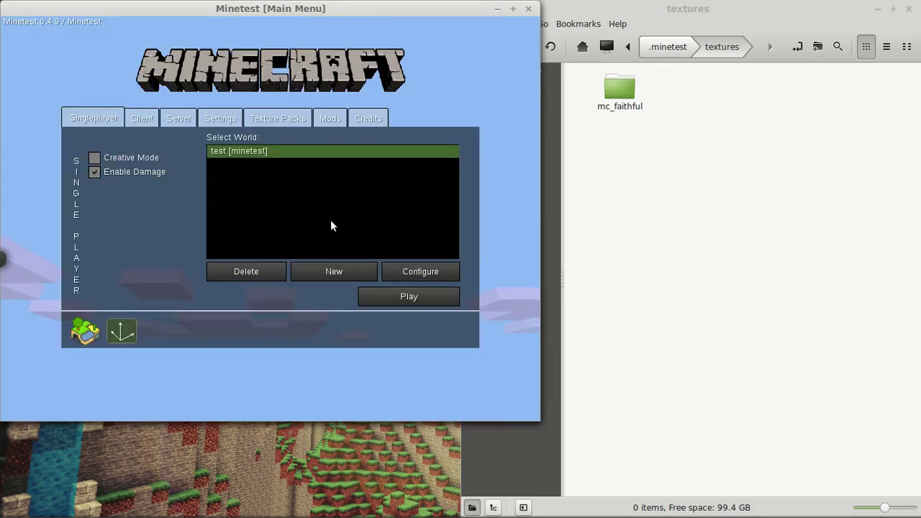
click(277, 118)
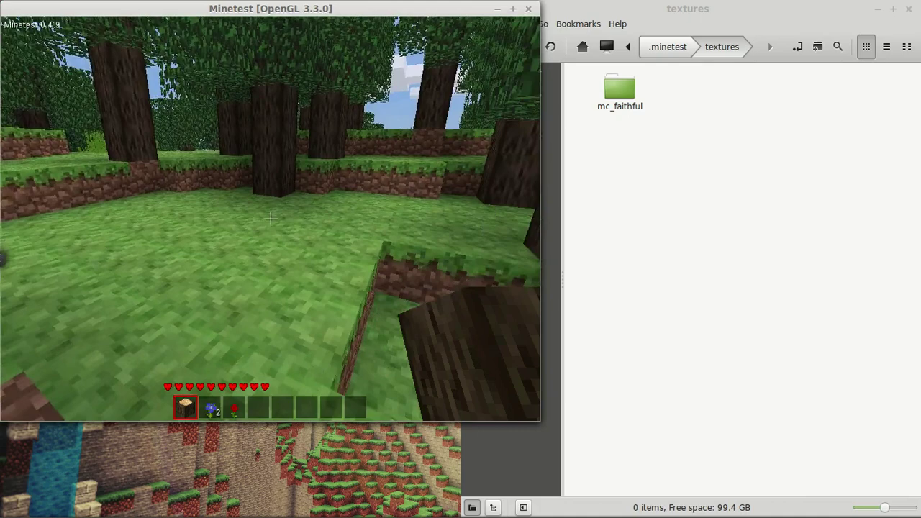
key(Escape)
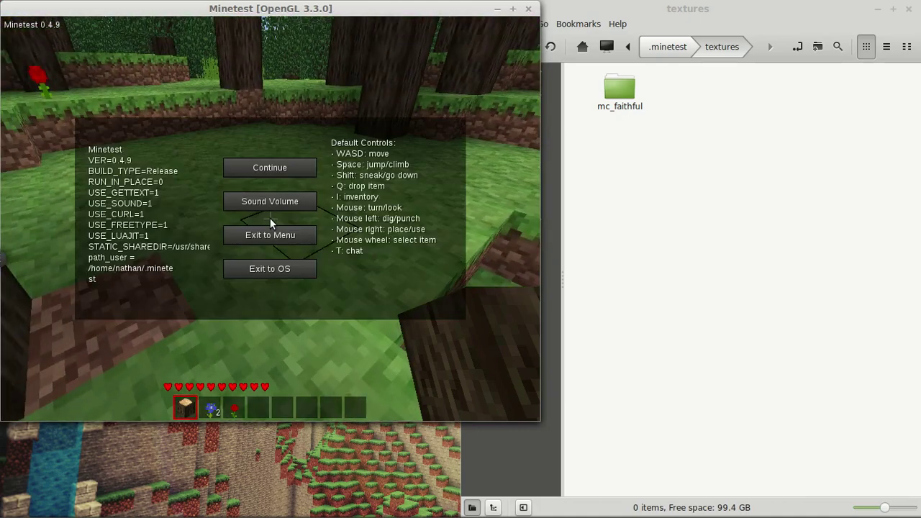
click(270, 269)
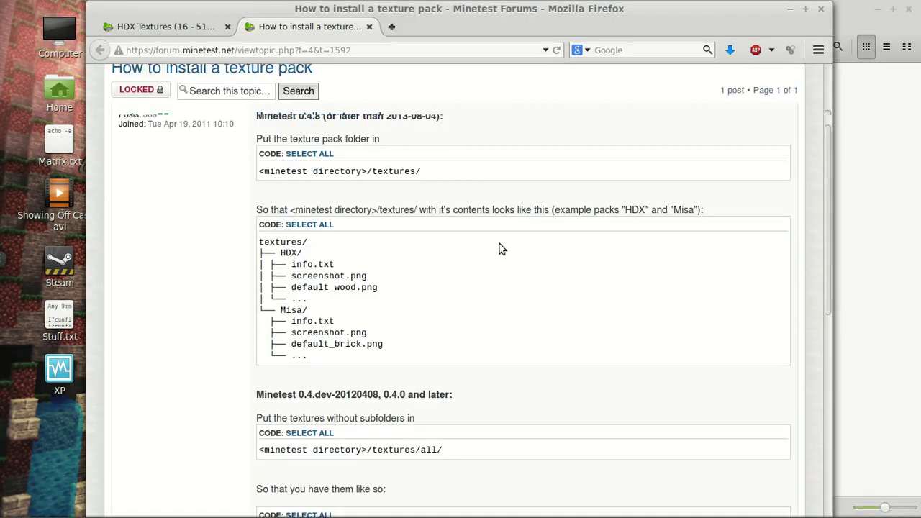
In the HDX Textures thread, expand Supported Games and Mods and scroll through the list
click(158, 26)
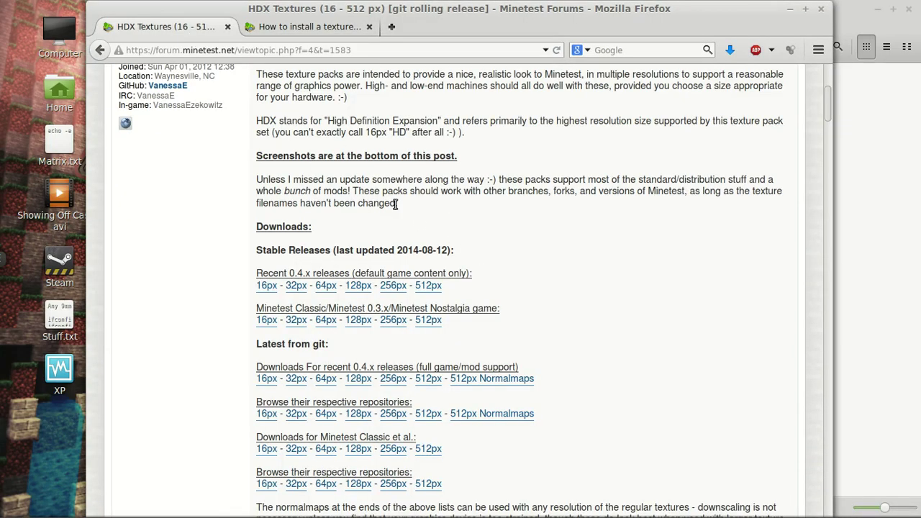
scroll(down, 3)
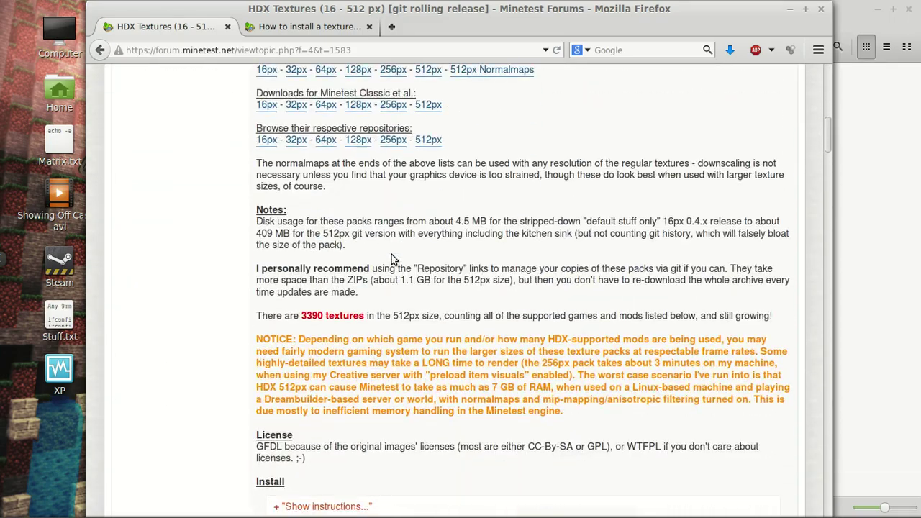
scroll(down, 3)
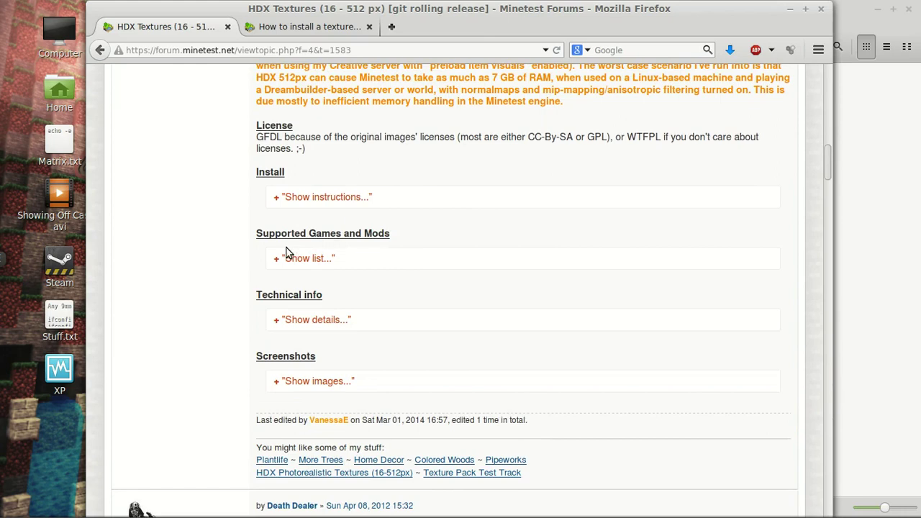
click(309, 259)
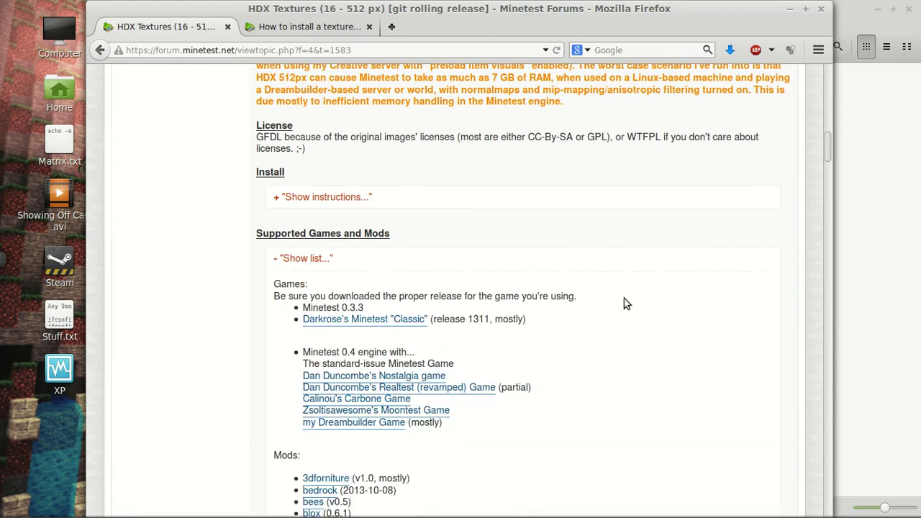
scroll(down, 3)
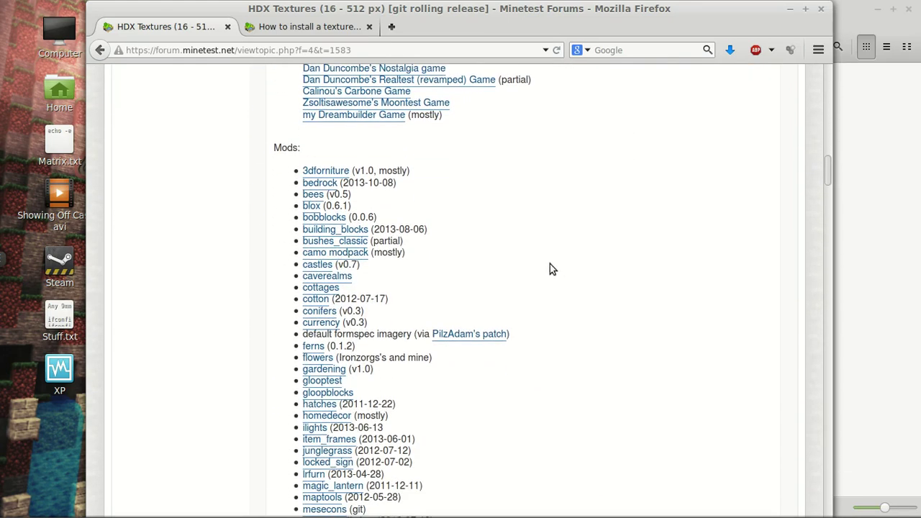
mouse_move(382, 161)
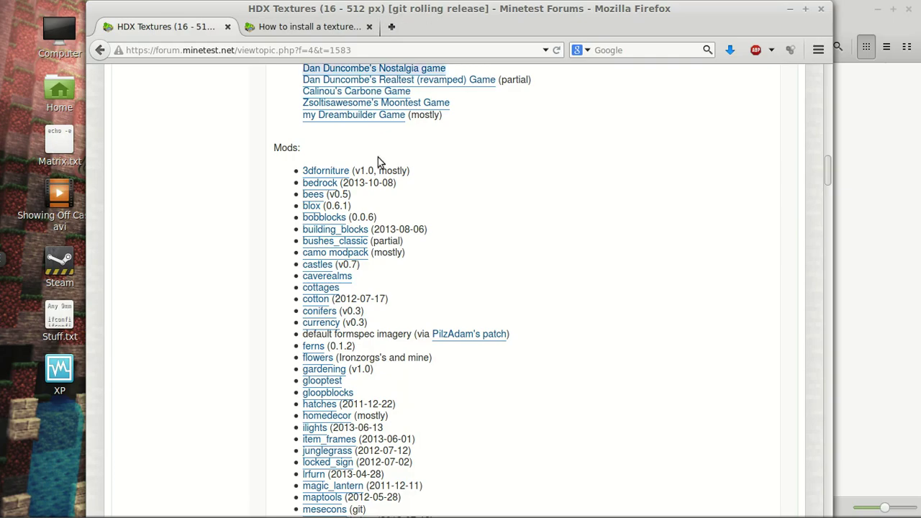
scroll(up, 3)
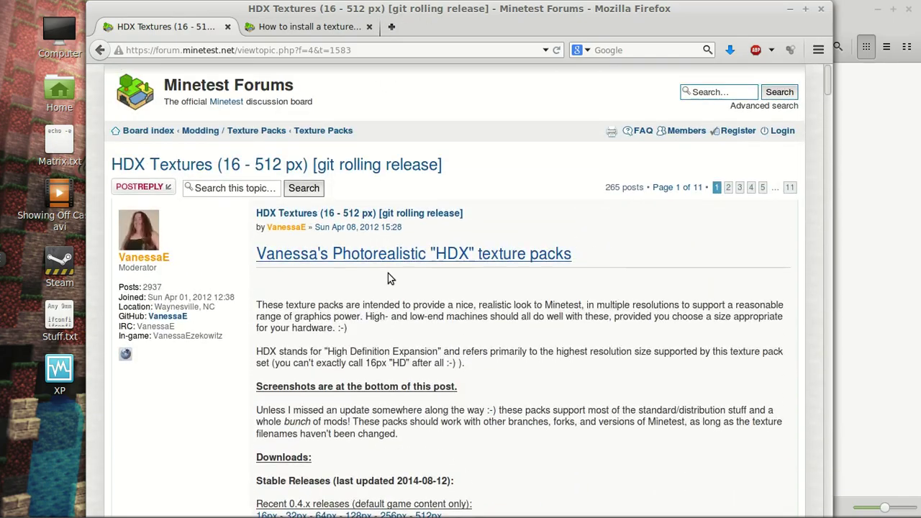
scroll(down, 3)
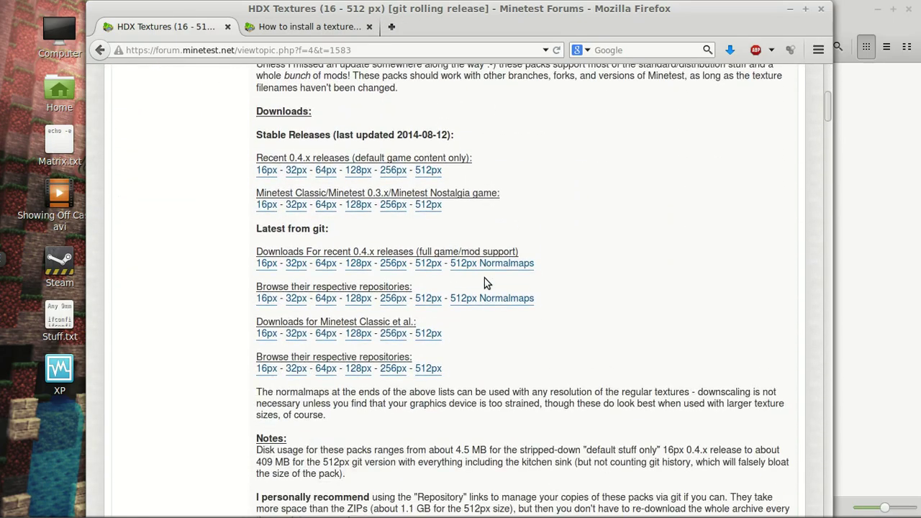
scroll(down, 3)
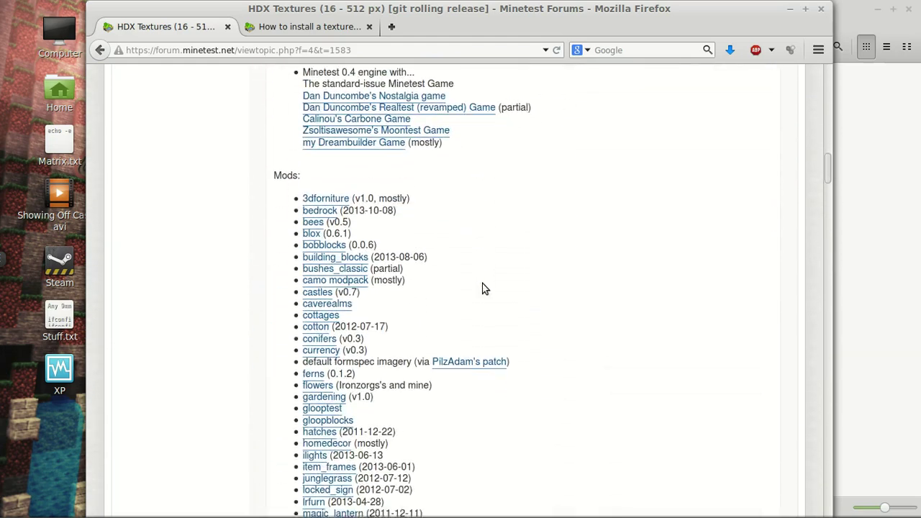
scroll(down, 3)
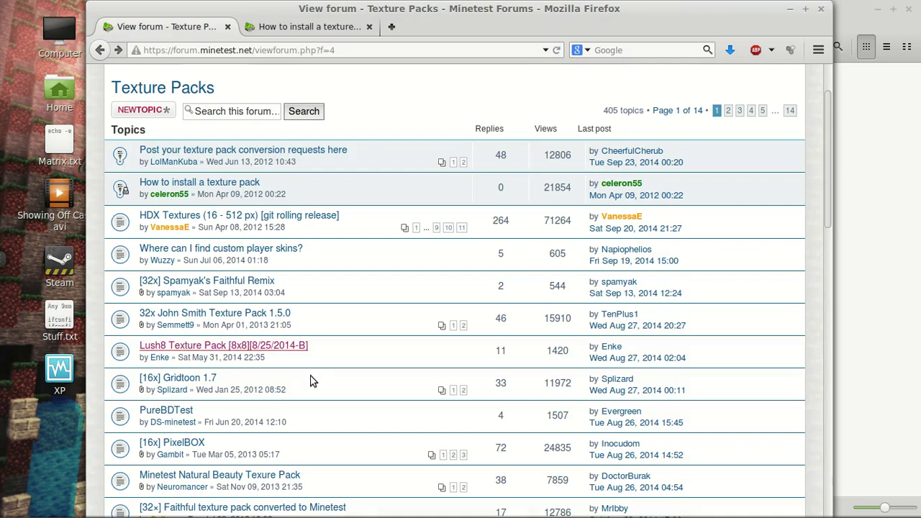
Scroll the page, then go back to the Texture Packs topic list
scroll(down, 3)
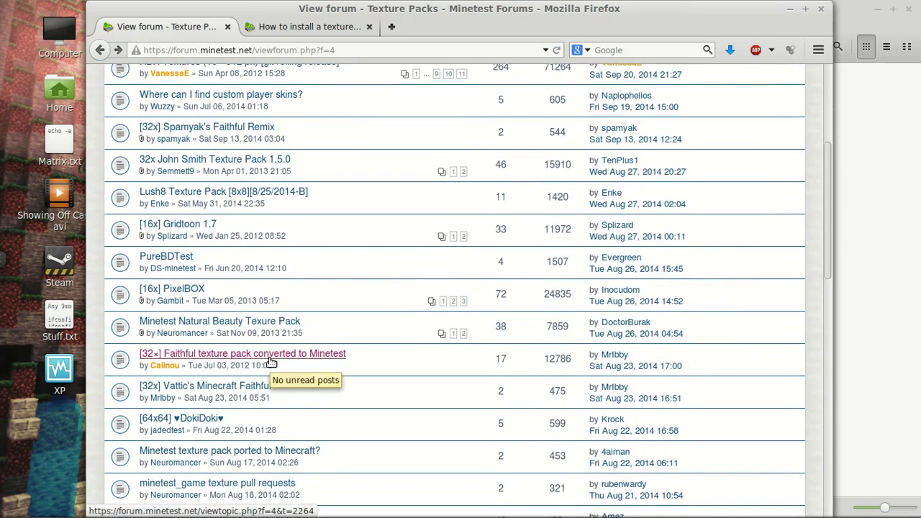
scroll(down, 3)
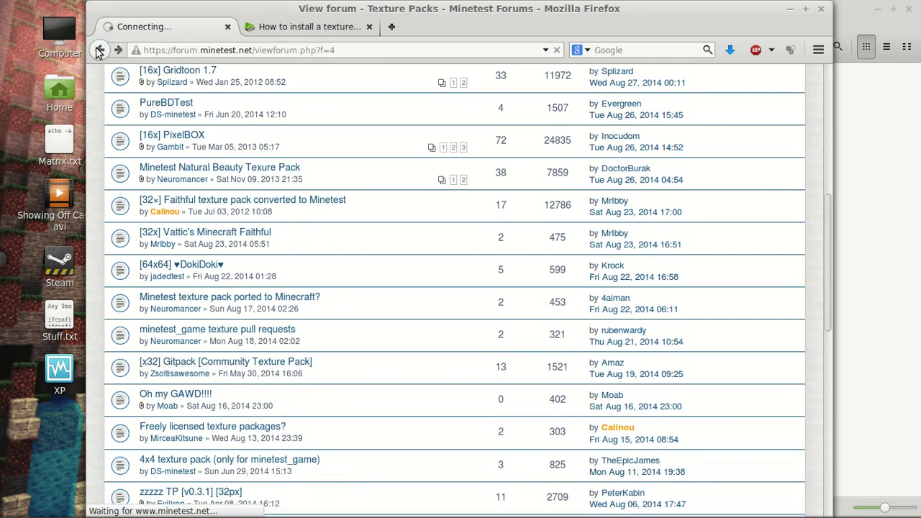
click(100, 50)
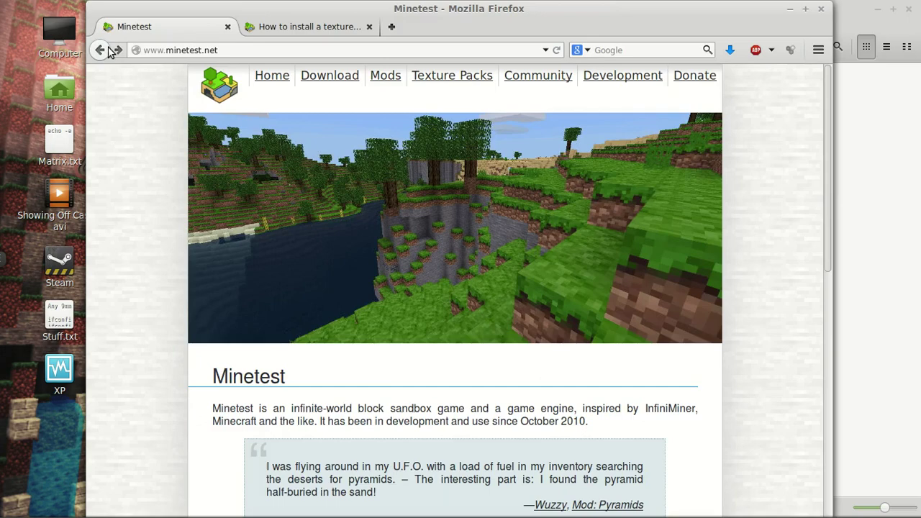
click(452, 75)
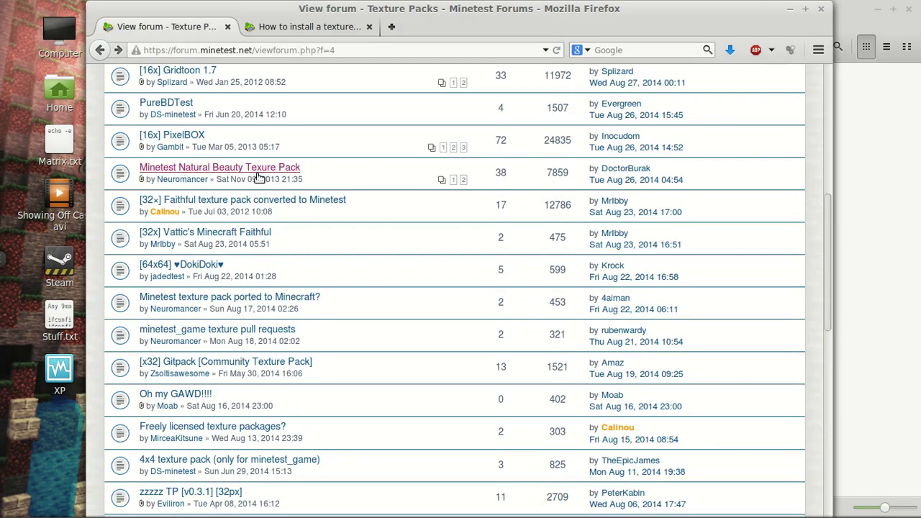
Scroll the Texture Packs list and open the '[32x] Vattic's Minecraft Faithful' topic
scroll(down, 3)
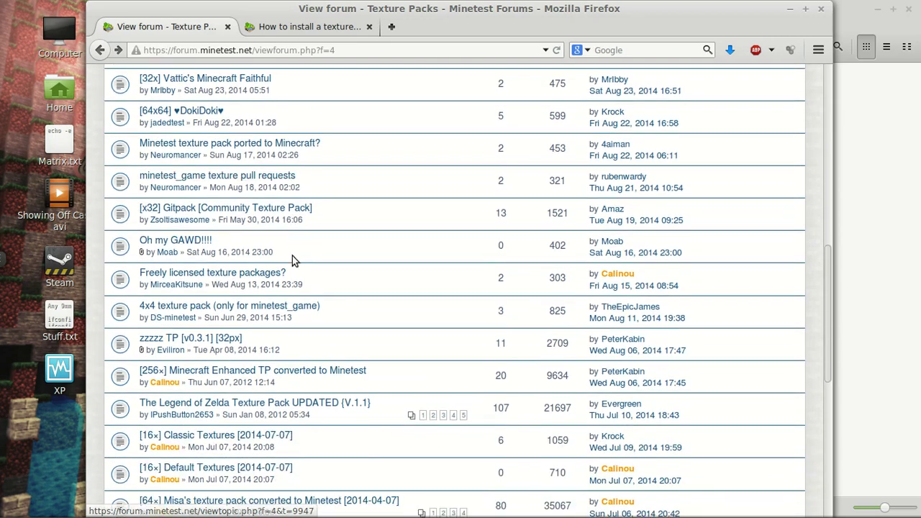
scroll(down, 3)
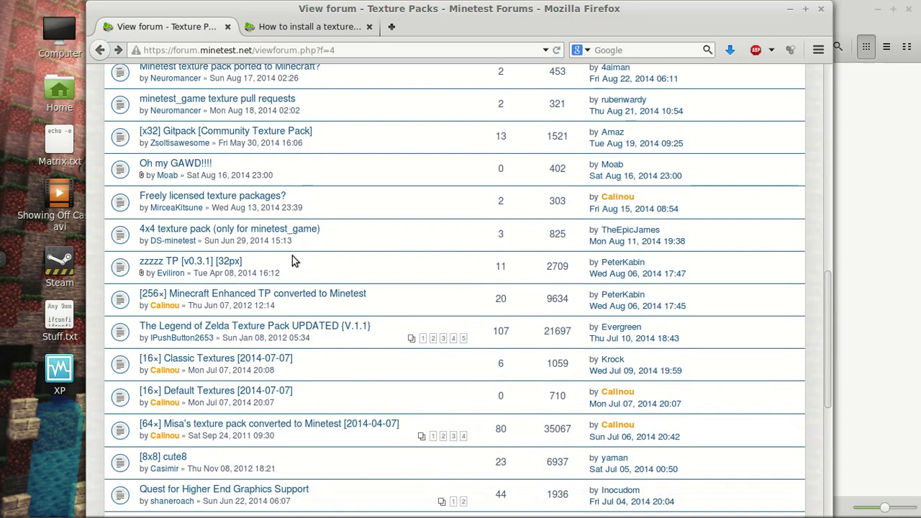
scroll(down, 3)
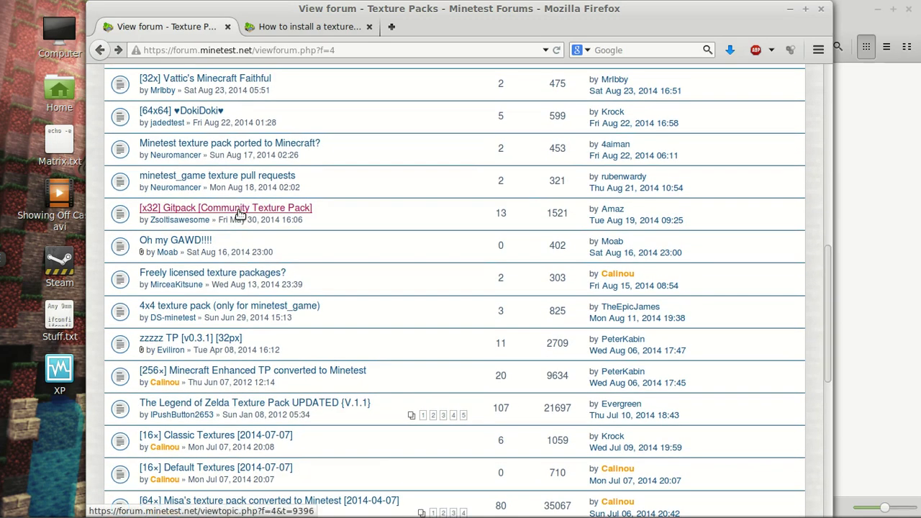
scroll(up, 3)
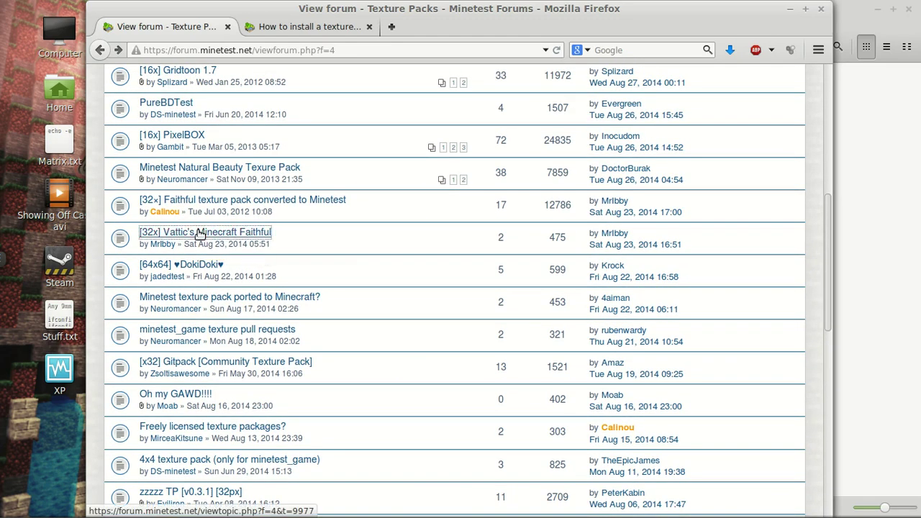
click(204, 231)
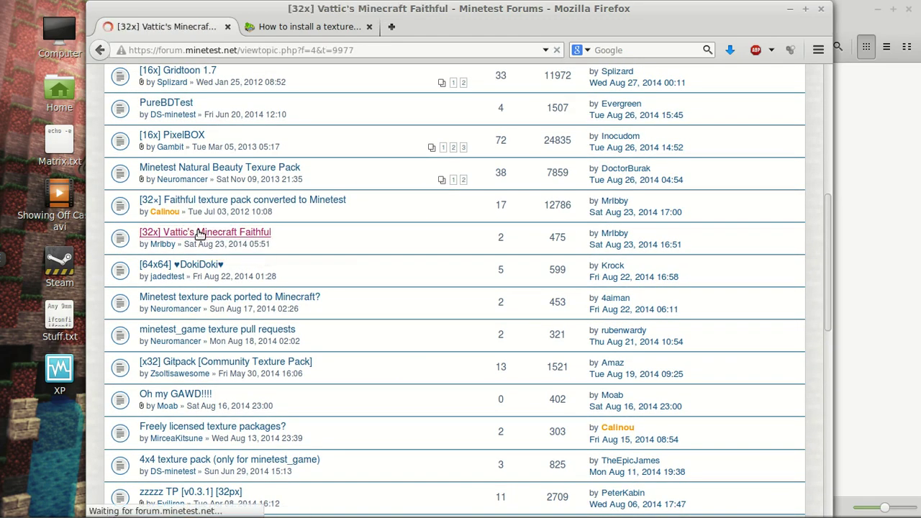
Skim Vattic's Minecraft Faithful topic, then go back and open the 4x4 texture pack topic
click(204, 232)
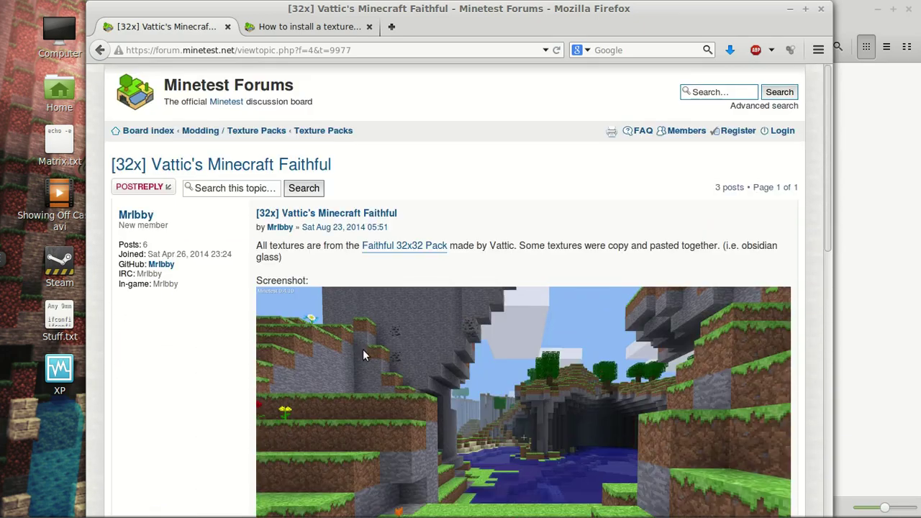
scroll(down, 3)
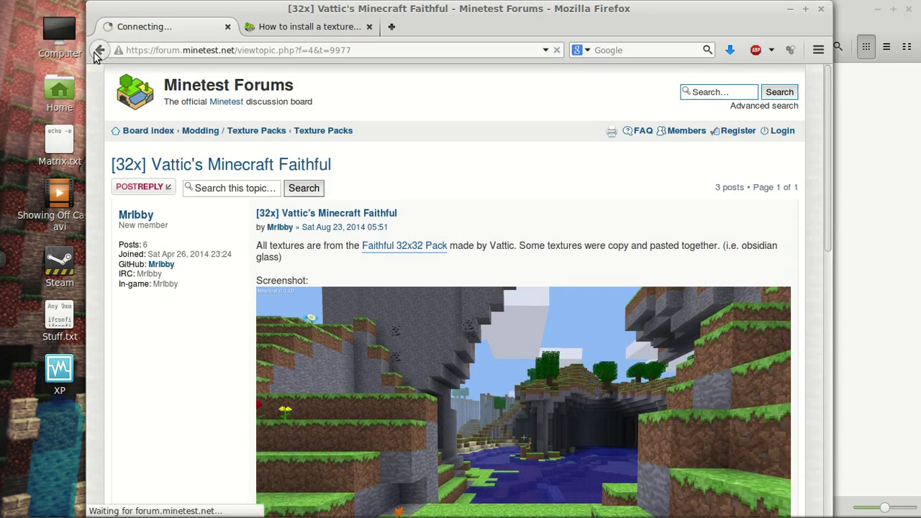
click(99, 50)
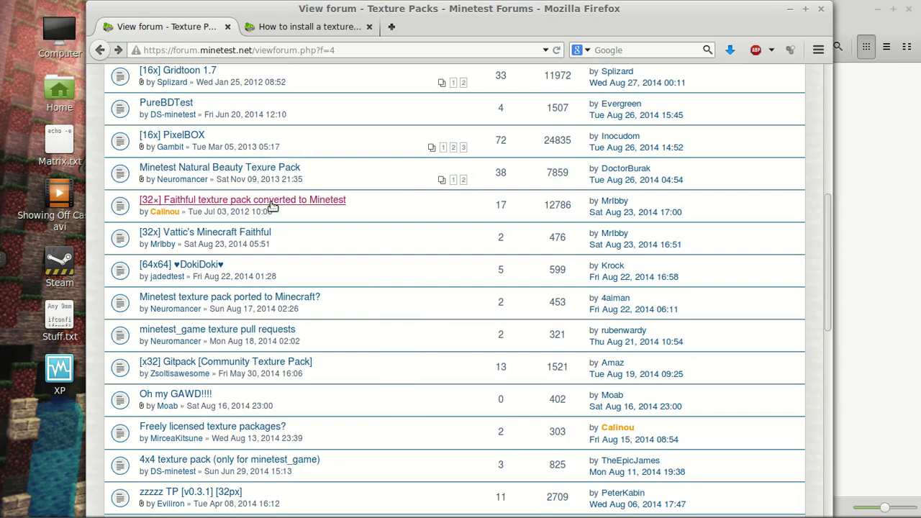
scroll(down, 3)
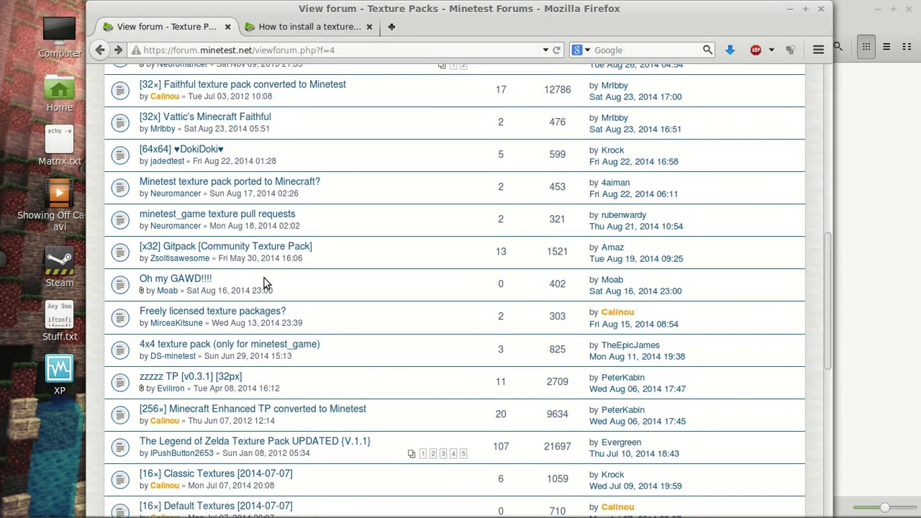
scroll(down, 3)
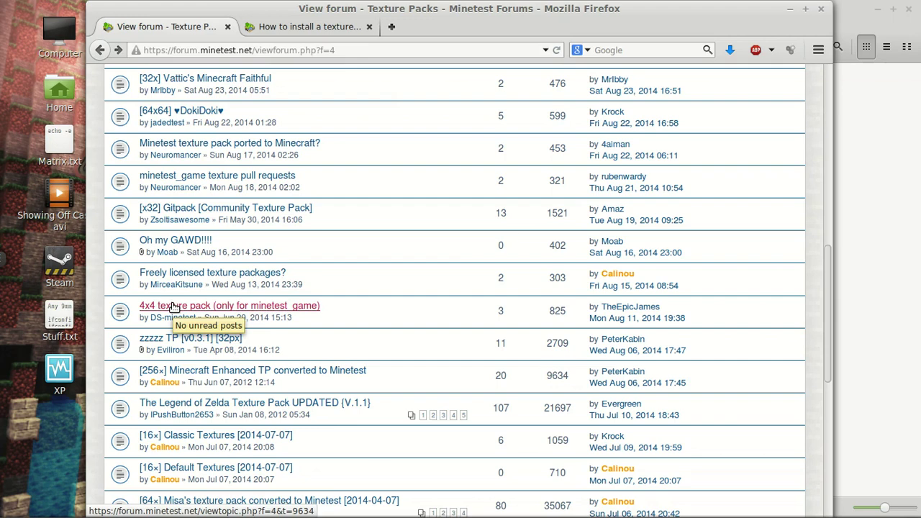
mouse_move(179, 315)
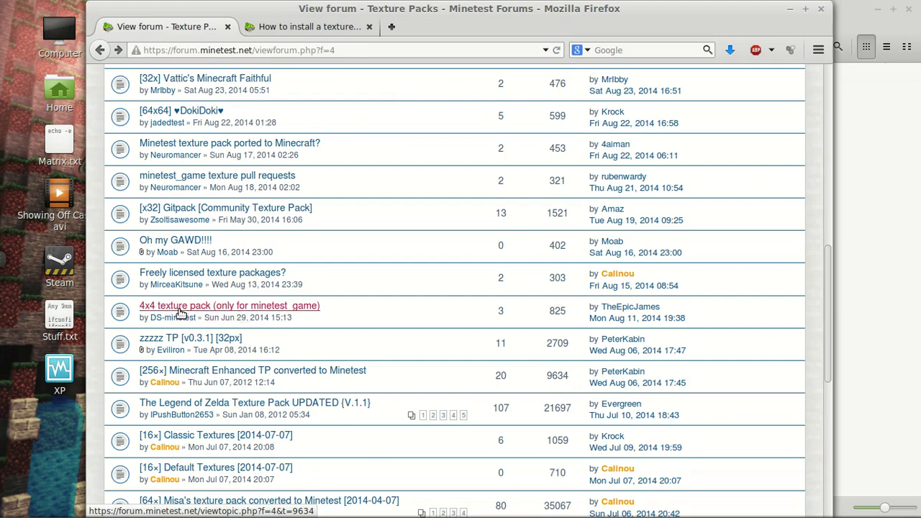
click(252, 370)
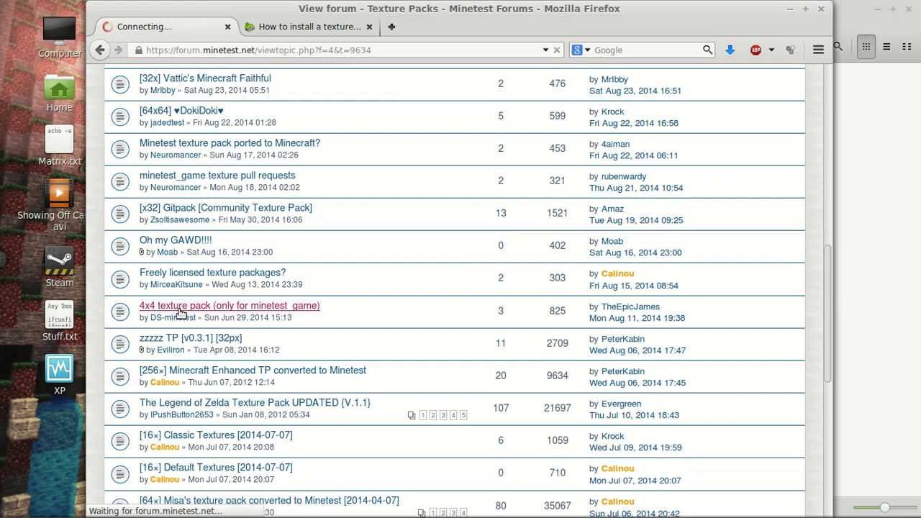
Read through the 4x4 texture pack posts, then close Firefox and the textures folder window
click(230, 305)
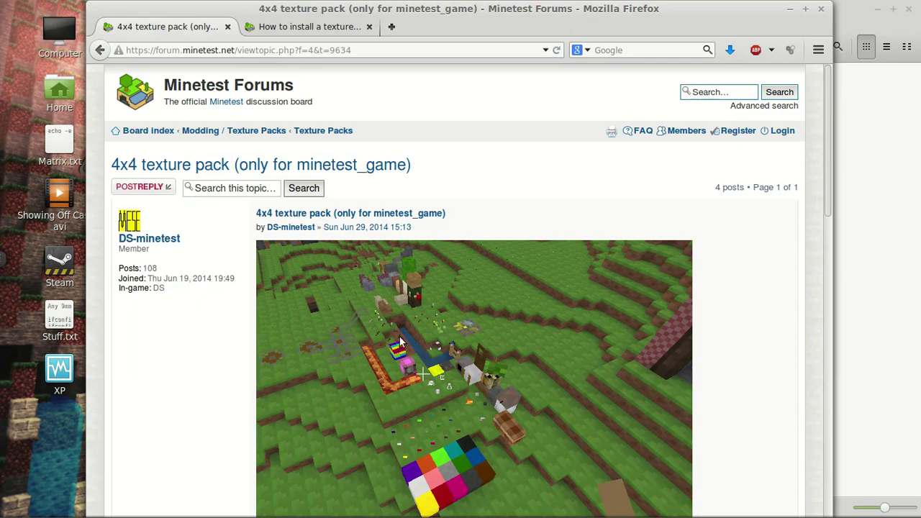
scroll(down, 3)
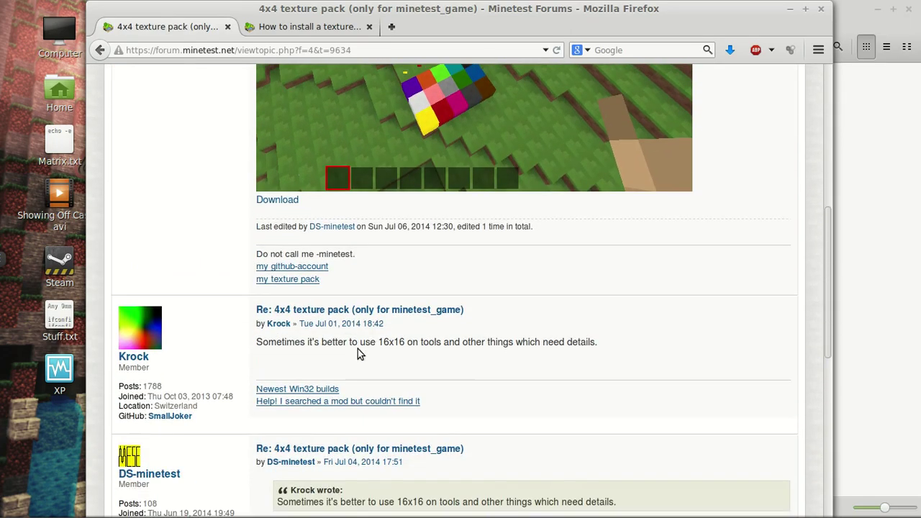
scroll(down, 3)
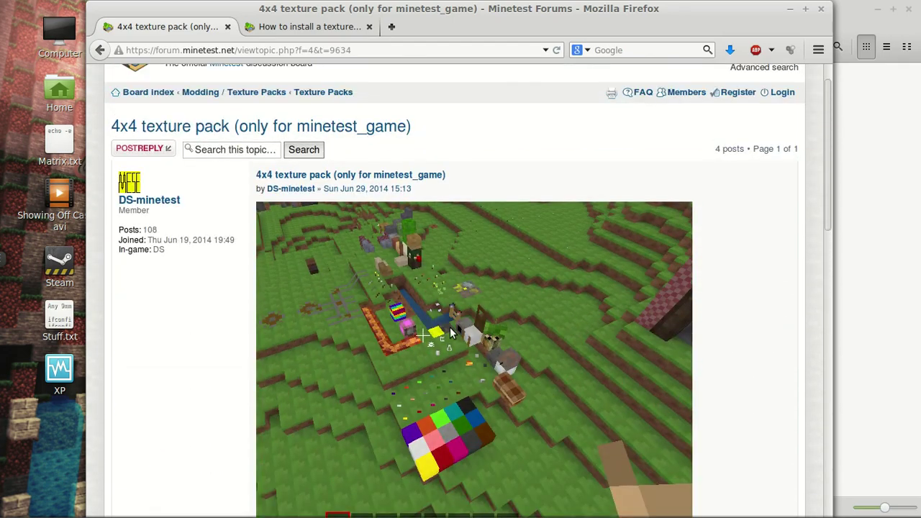
scroll(down, 3)
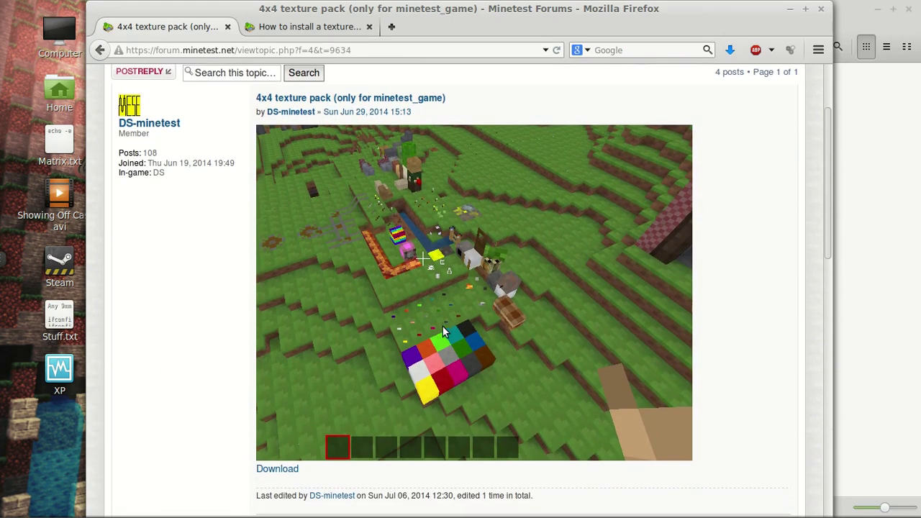
scroll(down, 3)
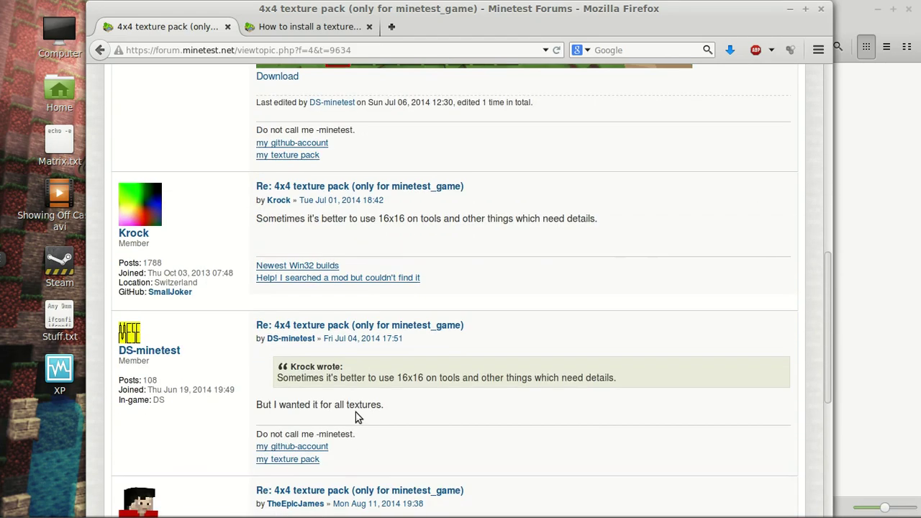
scroll(down, 3)
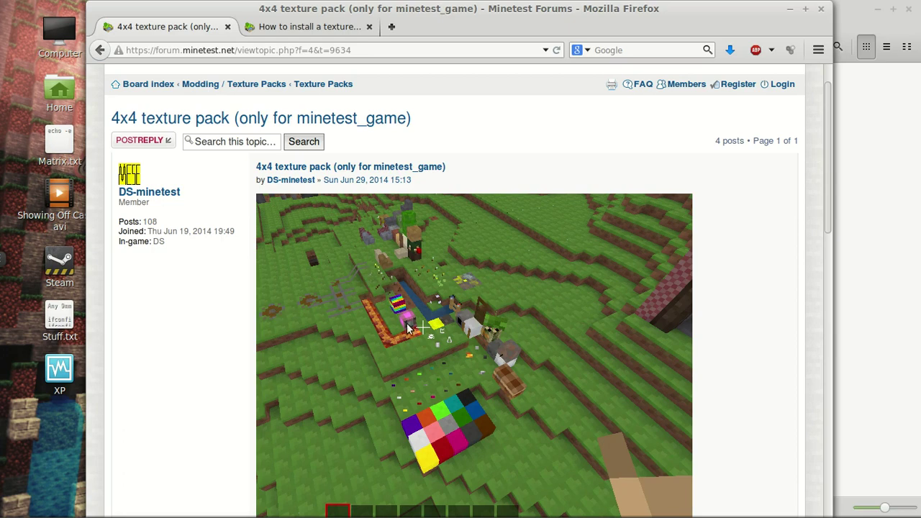
scroll(down, 3)
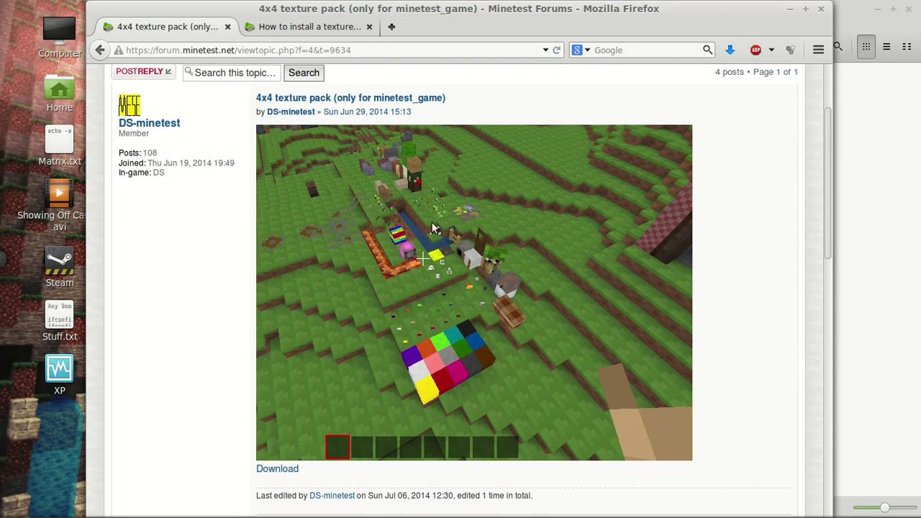
mouse_move(440, 302)
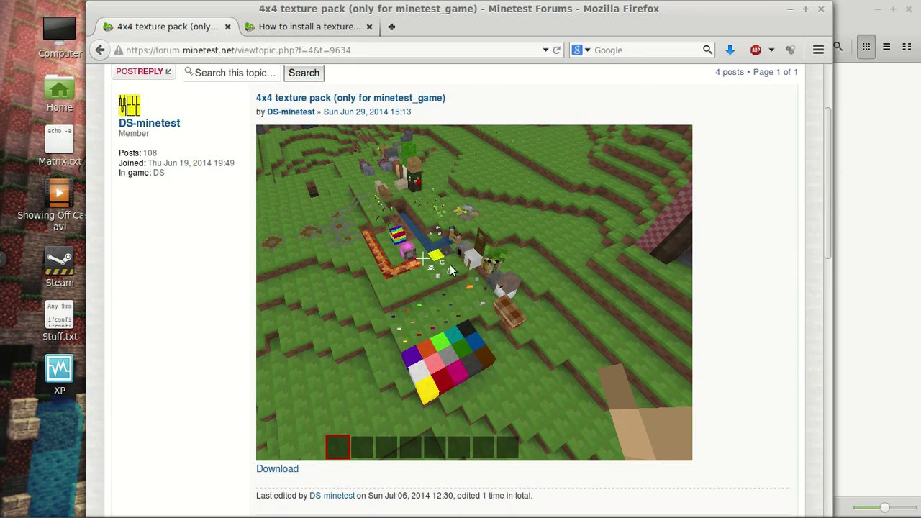
mouse_move(562, 330)
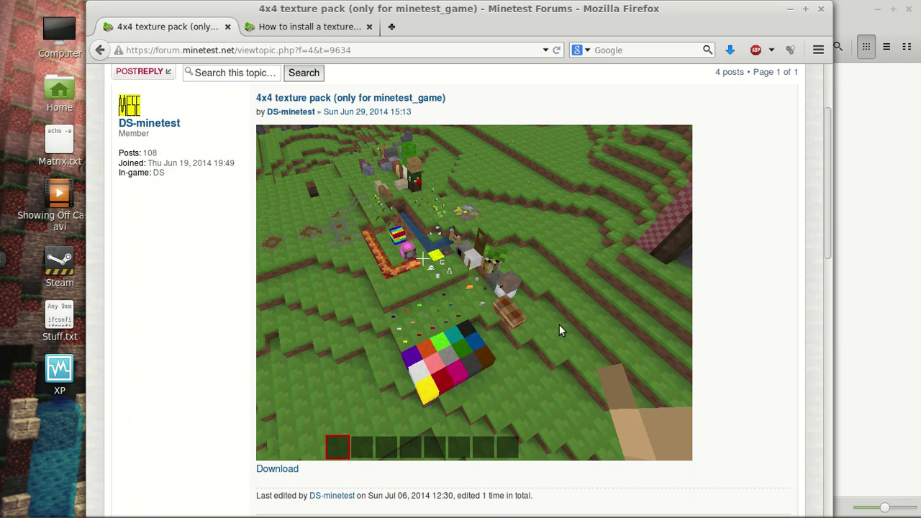
mouse_move(414, 264)
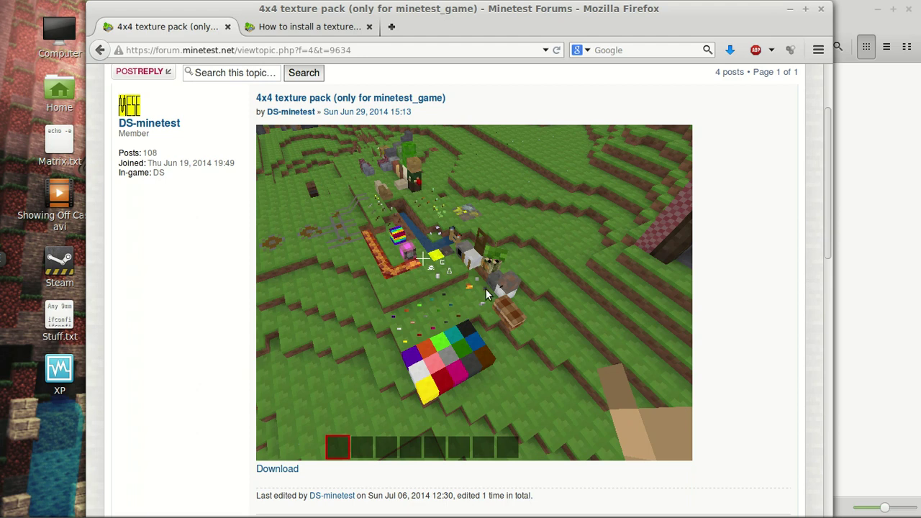
mouse_move(493, 301)
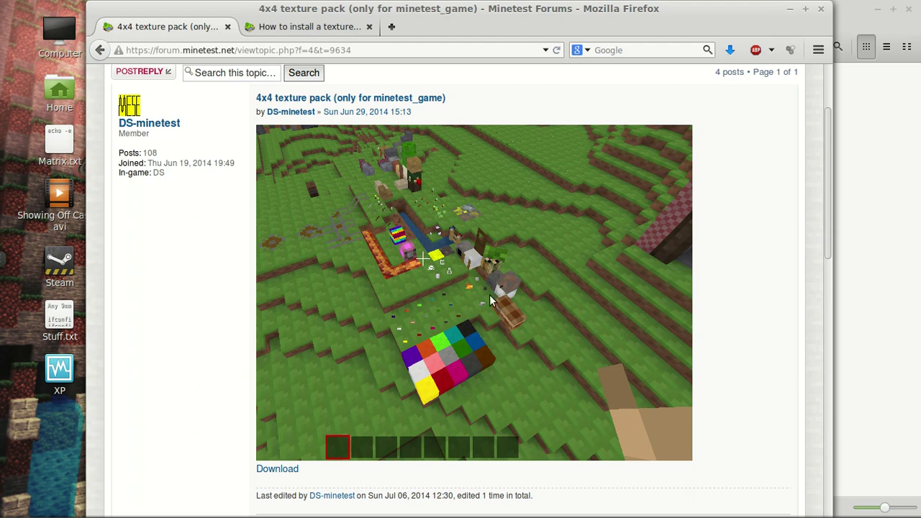
mouse_move(745, 277)
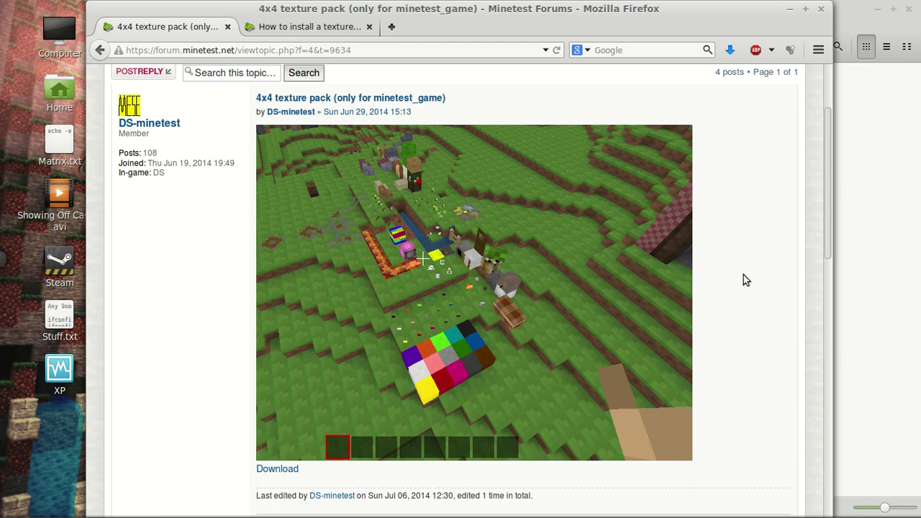
mouse_move(550, 285)
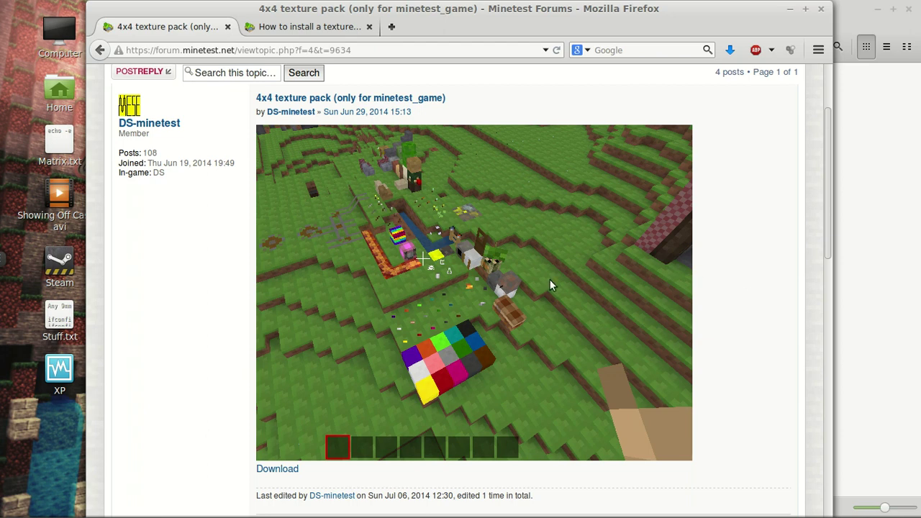
mouse_move(389, 280)
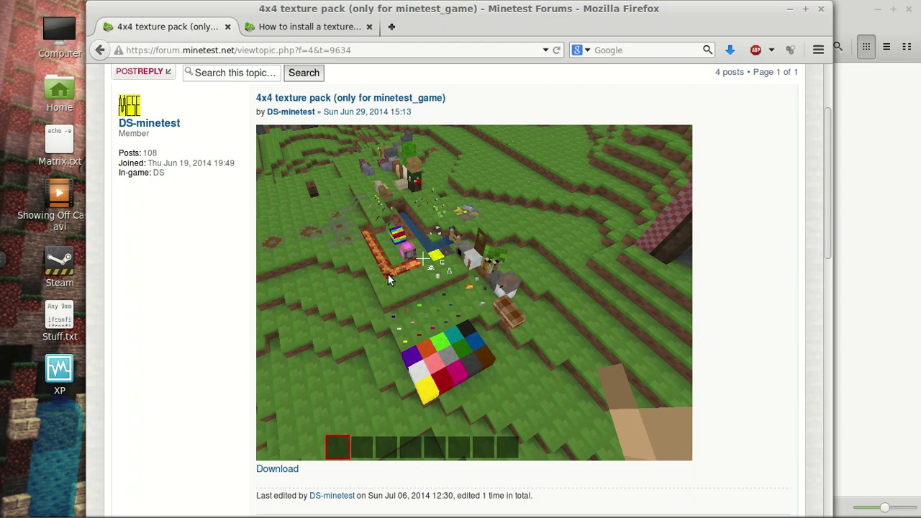
mouse_move(307, 250)
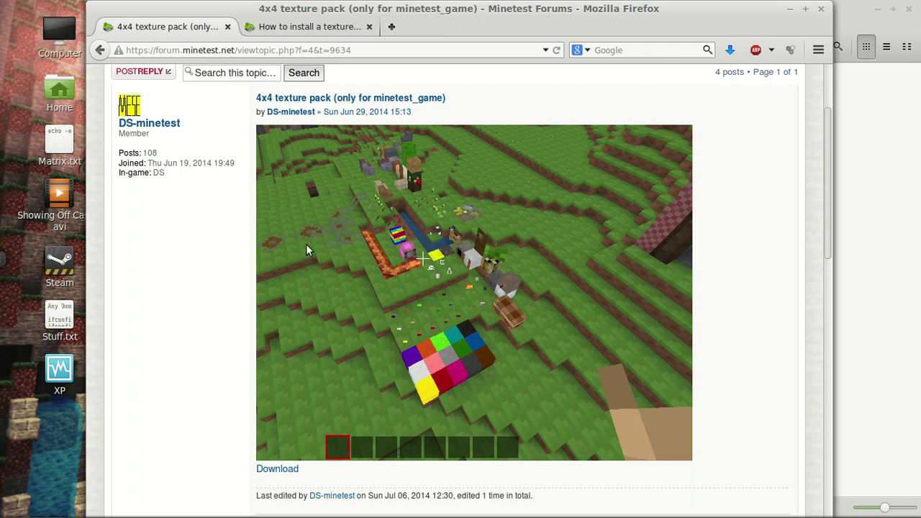
mouse_move(314, 255)
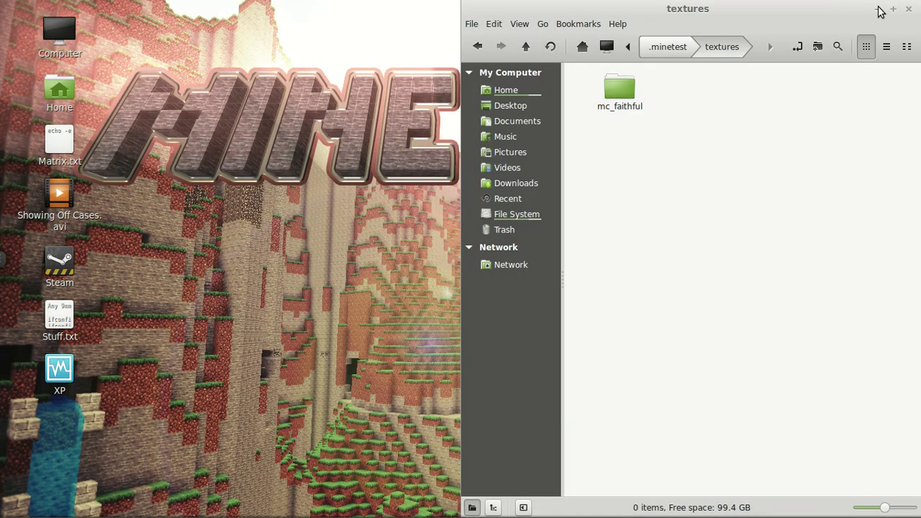
click(908, 8)
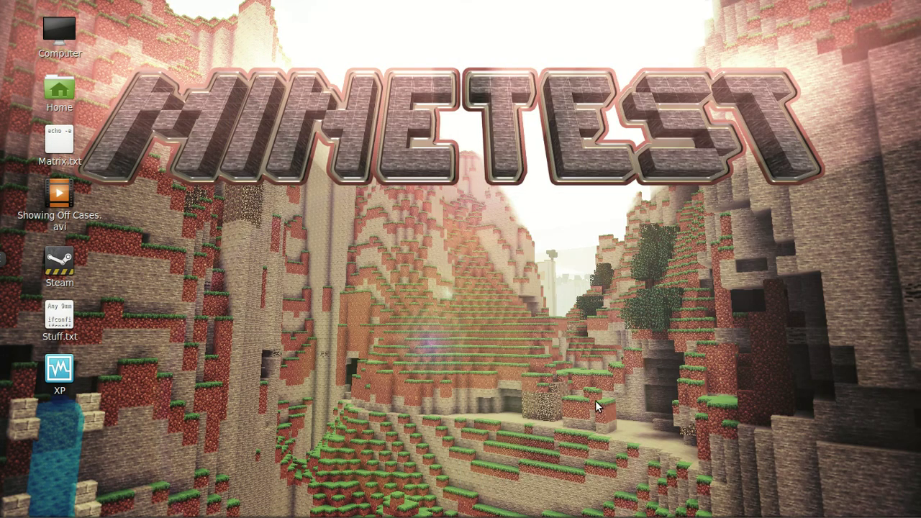